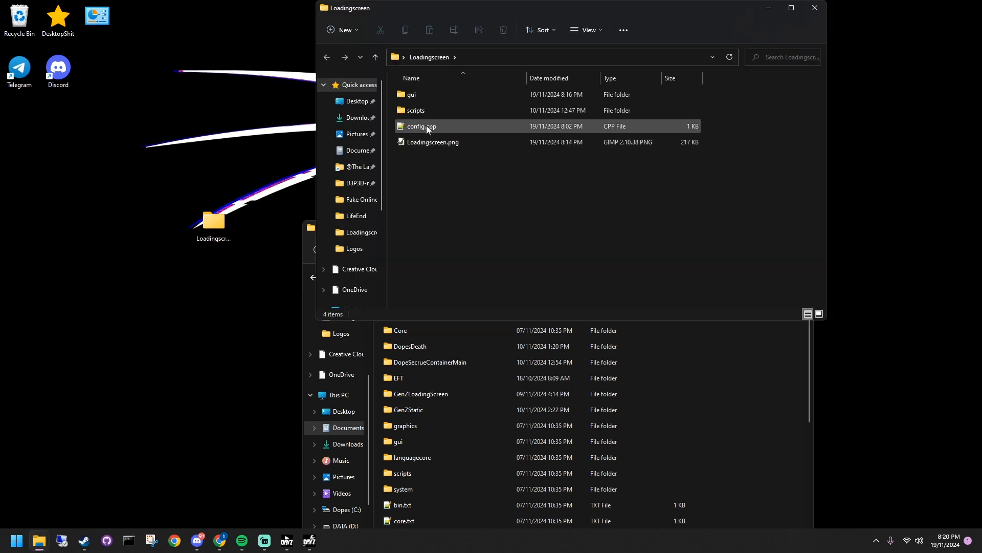
# Review the credits and author lines in config.cpp in Notepad++, then close it.
pyautogui.doubleClick(419, 126)
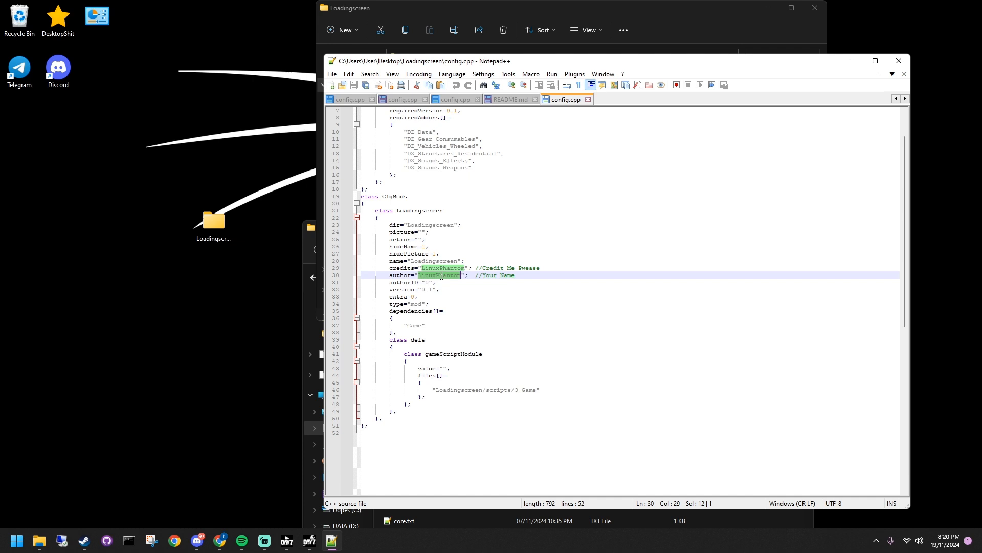
pyautogui.moveTo(460, 279)
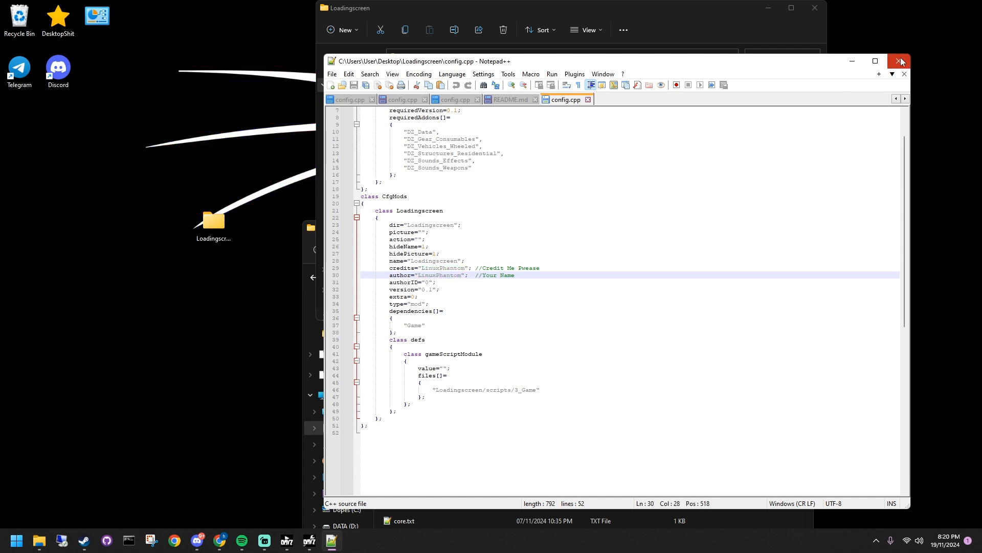
pyautogui.click(901, 61)
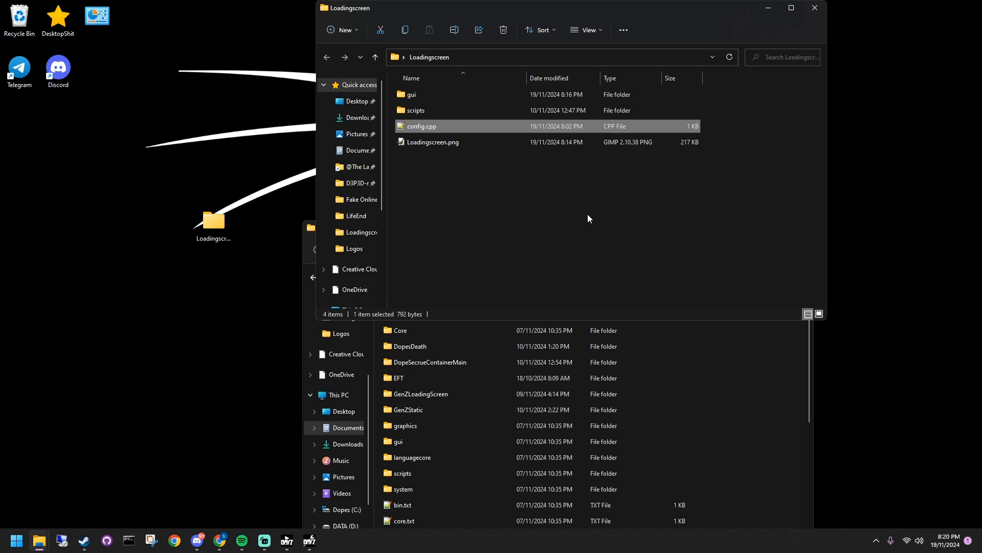
# Open Loadingscreen.png in GIMP for editing.
pyautogui.click(430, 142)
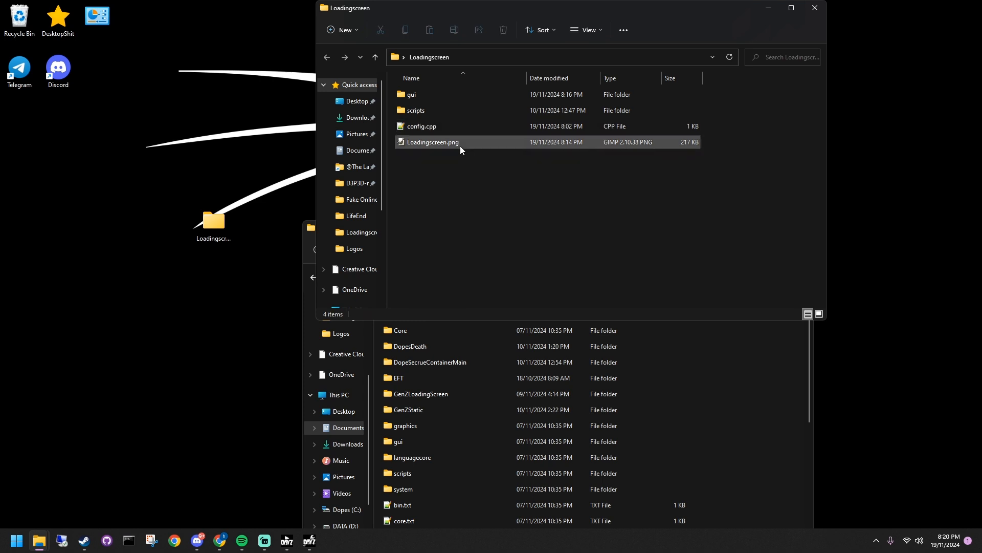
pyautogui.doubleClick(431, 142)
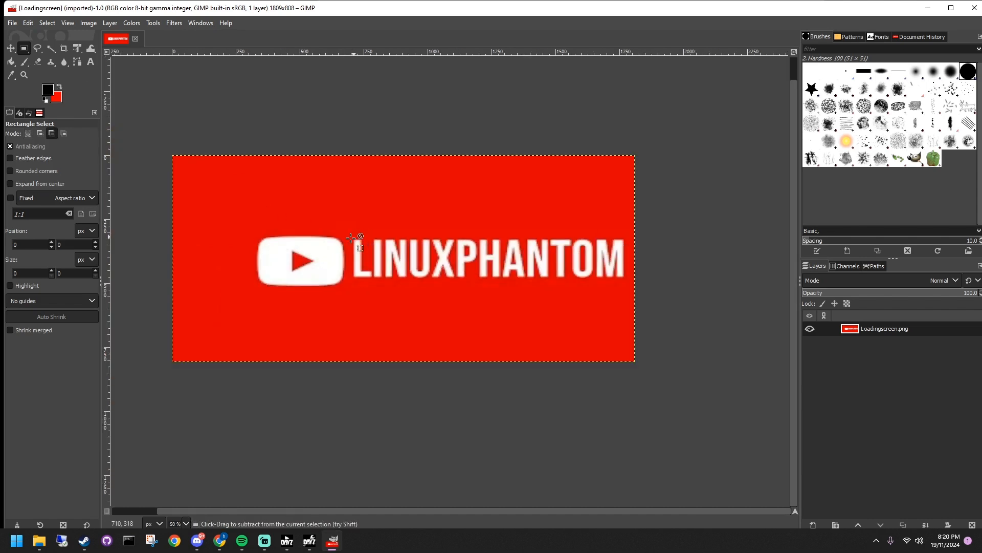
# Paint black over the red background around the logo with the Paintbrush.
pyautogui.click(24, 61)
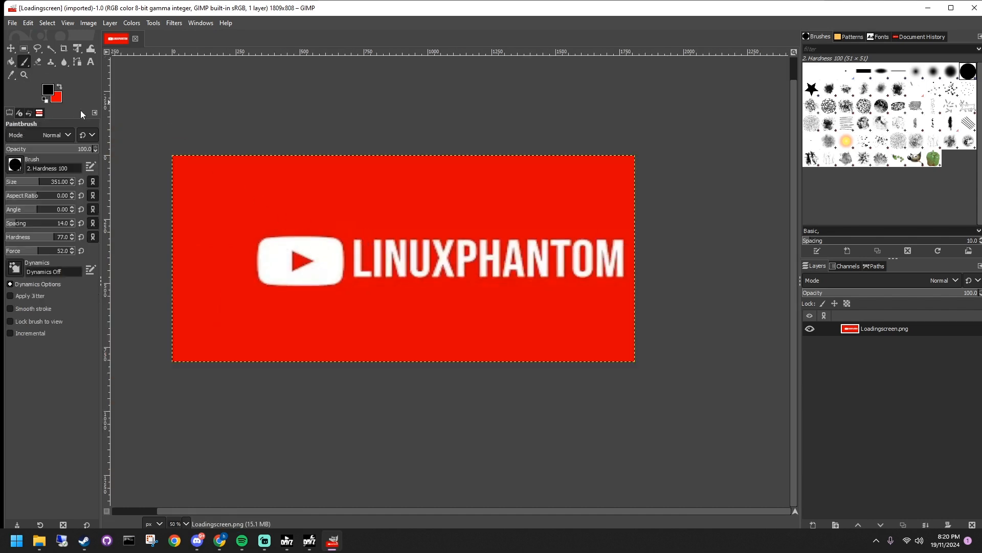
pyautogui.moveTo(189, 175); pyautogui.dragTo(586, 175)
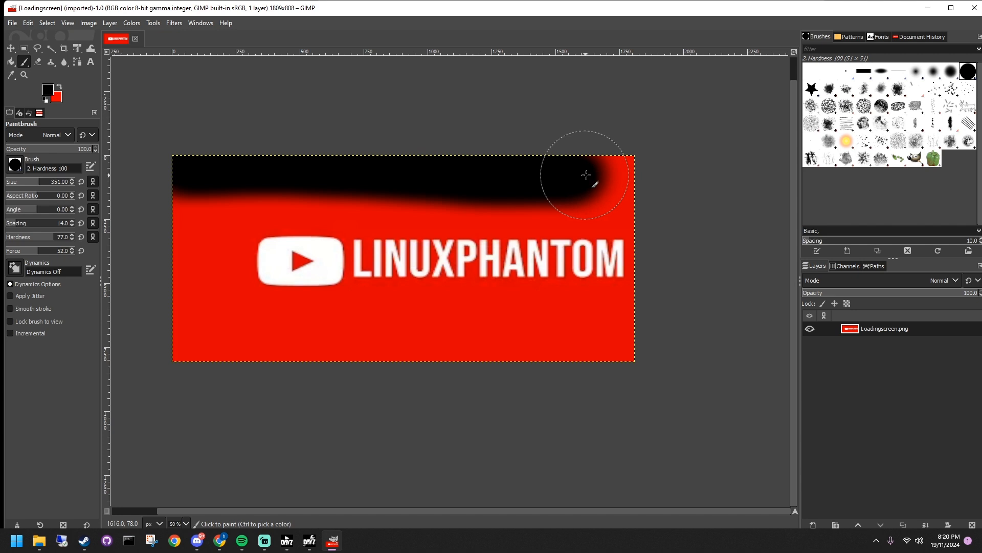
pyautogui.moveTo(587, 175); pyautogui.dragTo(579, 350)
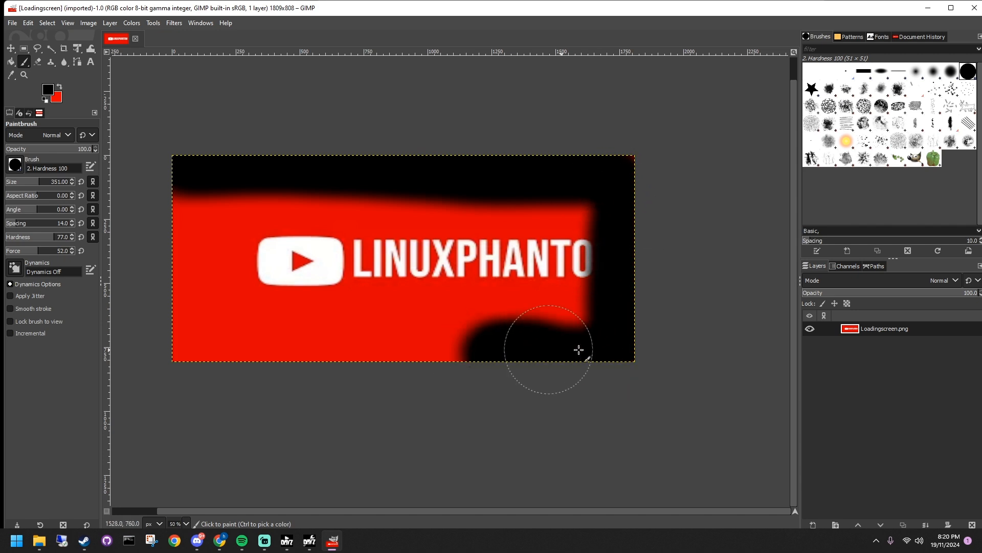
pyautogui.moveTo(579, 350); pyautogui.dragTo(178, 342)
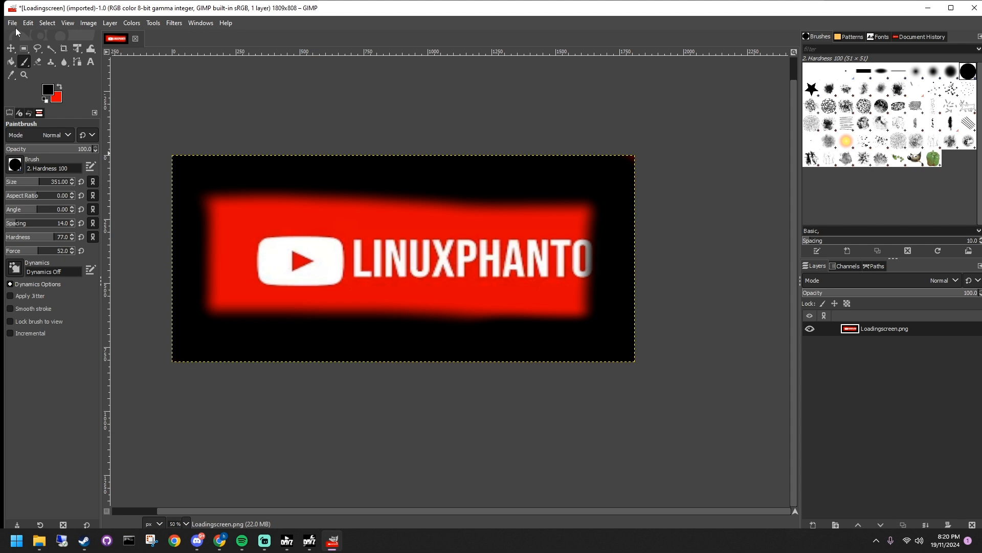
# Export the edited image over the existing Loadingscreen.png.
pyautogui.click(11, 23)
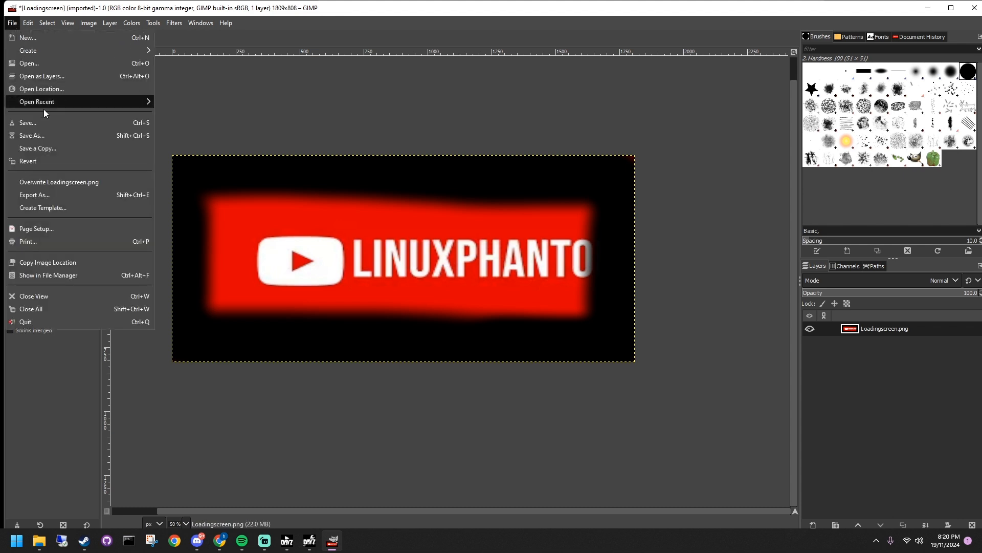
pyautogui.click(34, 195)
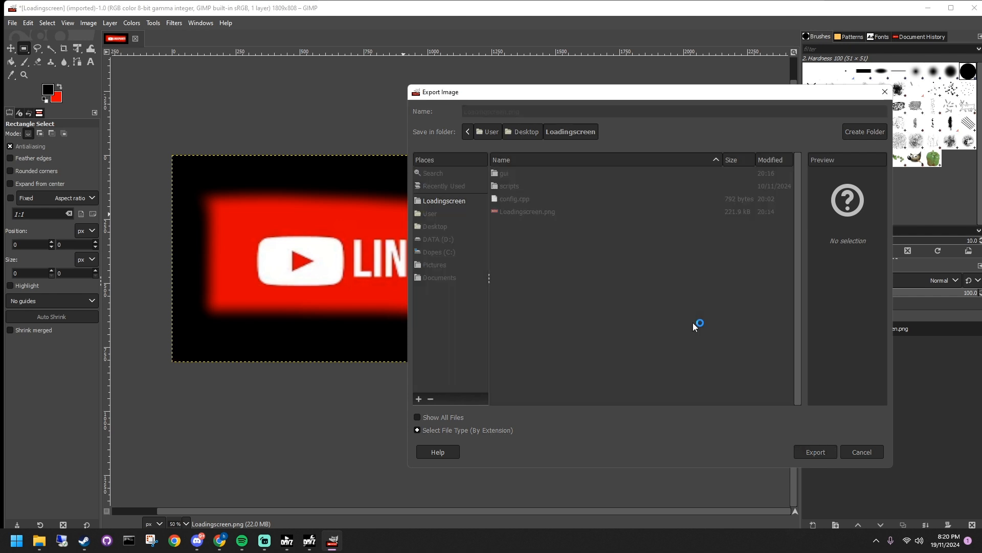
pyautogui.click(815, 451)
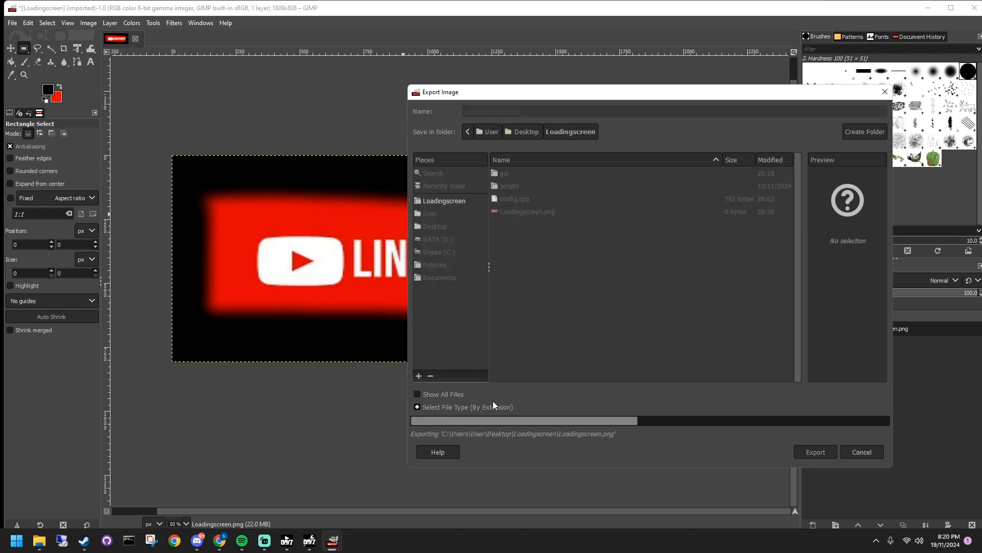
pyautogui.click(814, 451)
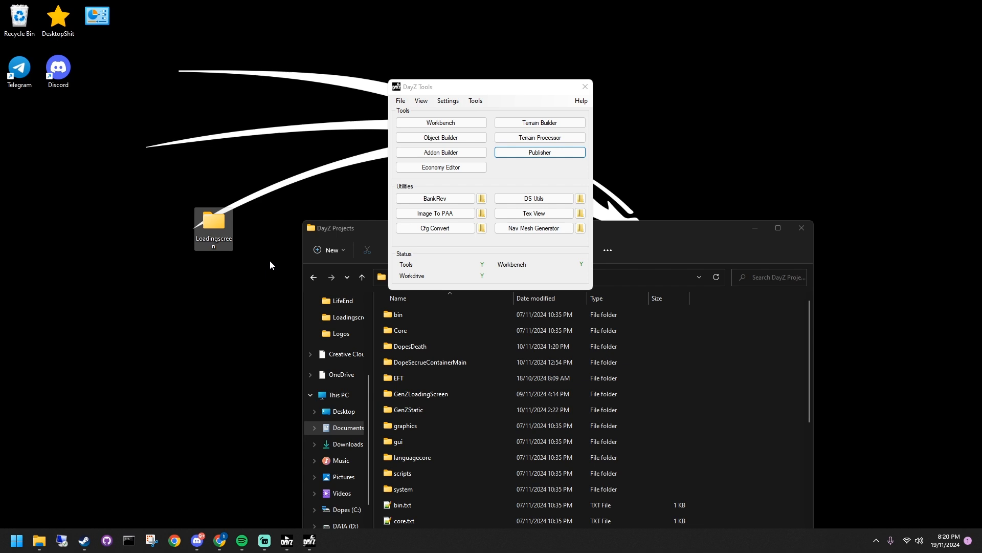
# Mount the P work drive from the Tools menu and glance at the Settings and Tools menus.
pyautogui.click(476, 102)
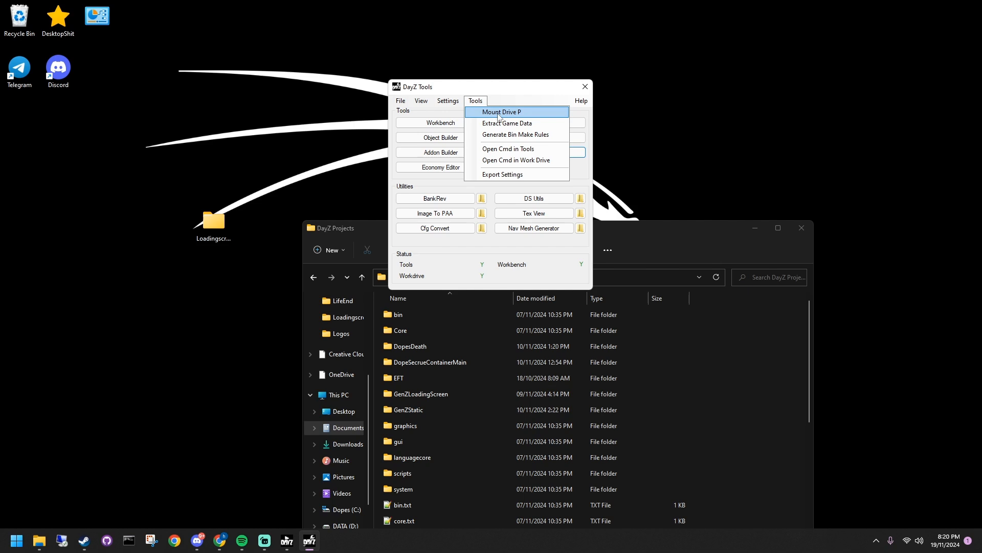
pyautogui.click(499, 112)
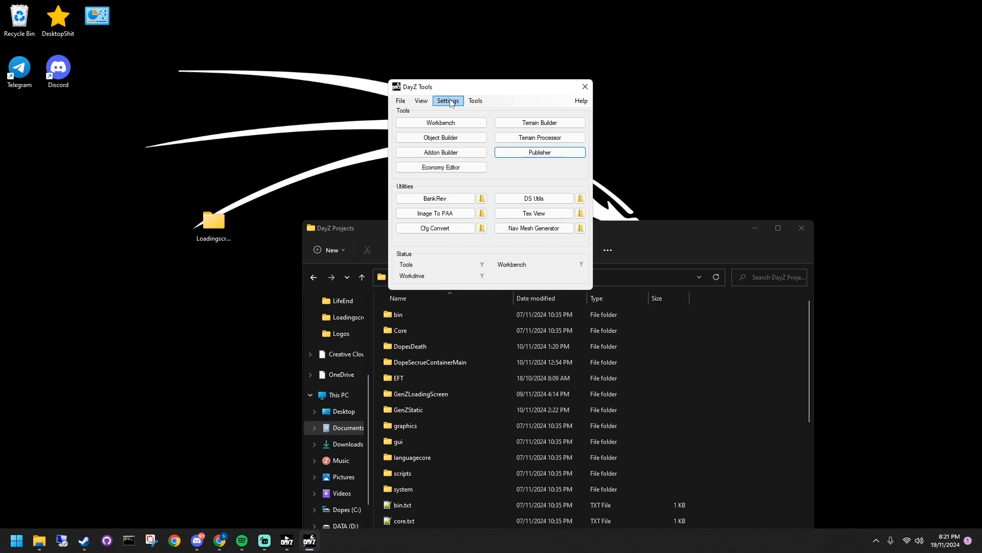
pyautogui.click(447, 101)
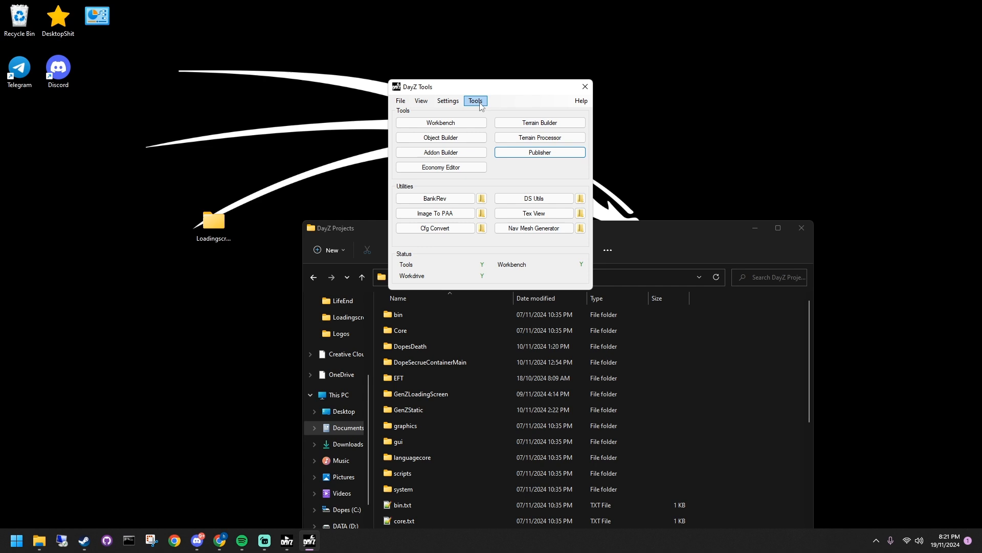
pyautogui.click(439, 303)
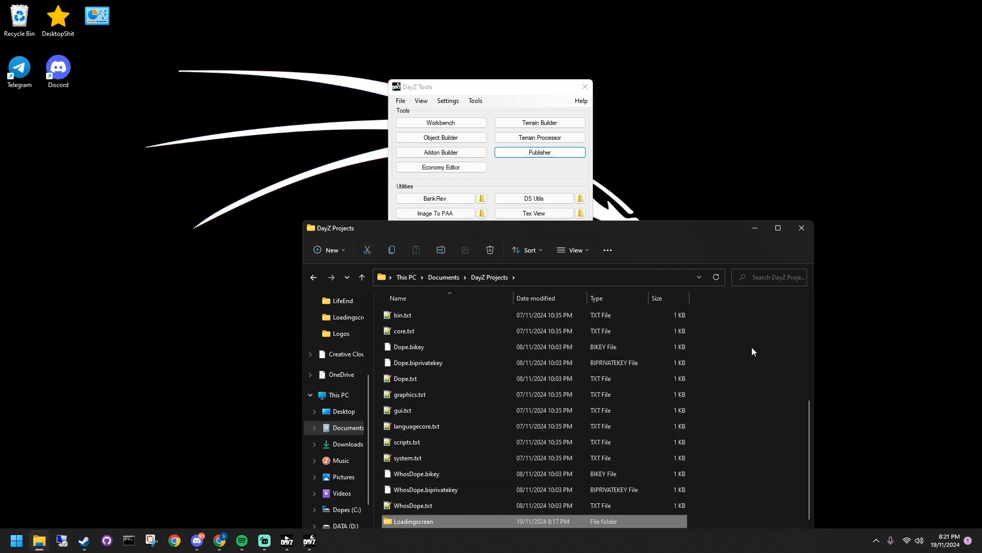
pyautogui.moveTo(709, 413)
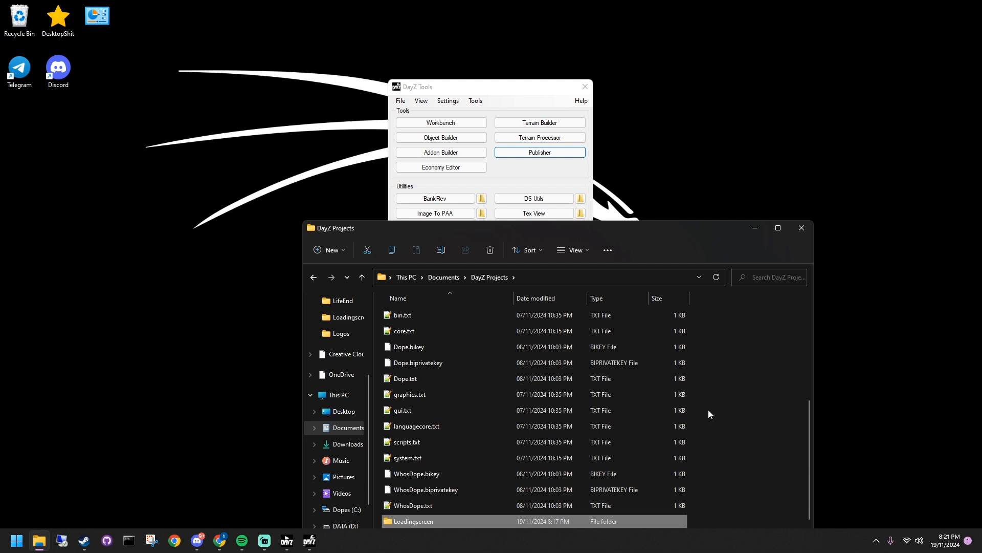
pyautogui.moveTo(531, 177)
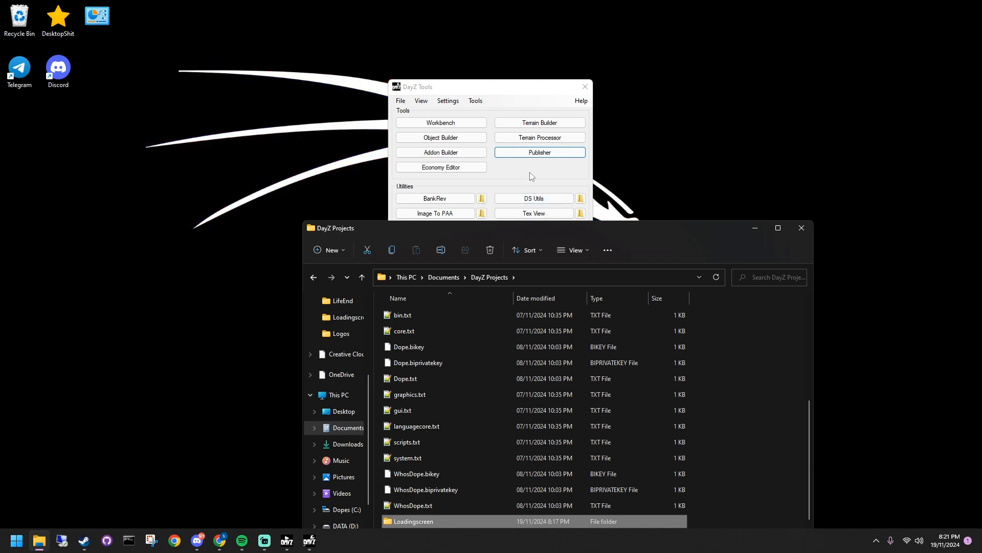
# Launch DayZ Workbench from the DayZ Tools launcher.
pyautogui.click(440, 122)
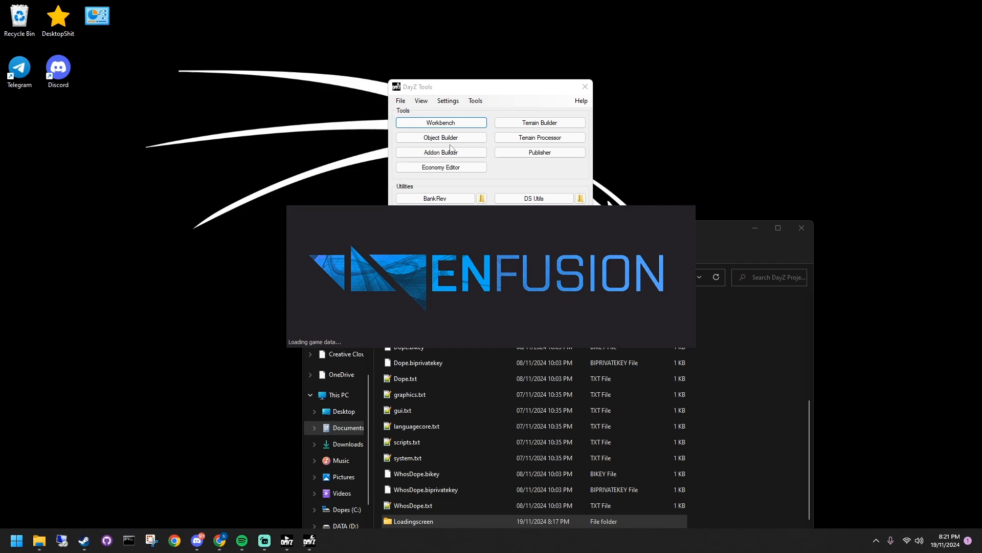
# Register and import SourceData's Loadingscreen.png as a Loadingscreen.edds texture, then close Workbench.
pyautogui.click(440, 122)
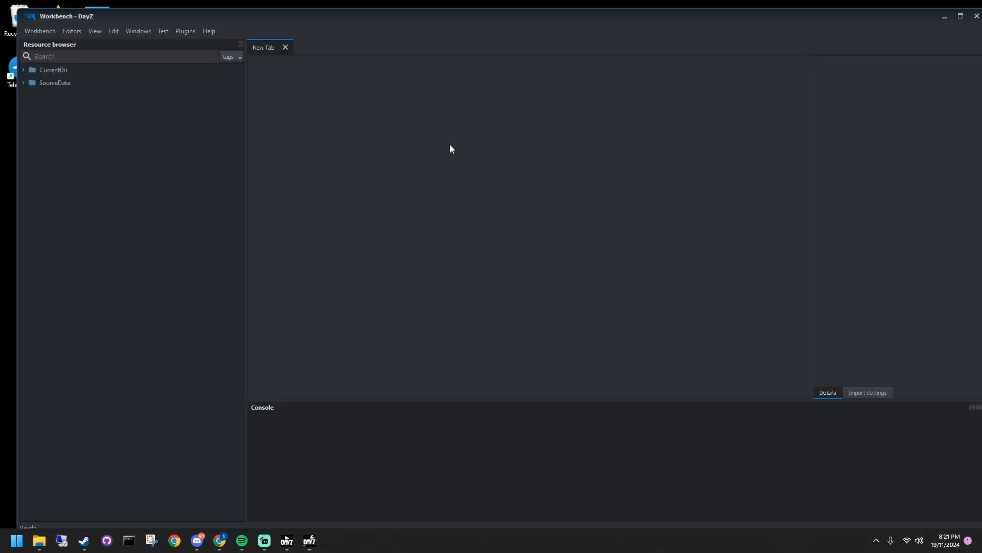
pyautogui.click(24, 82)
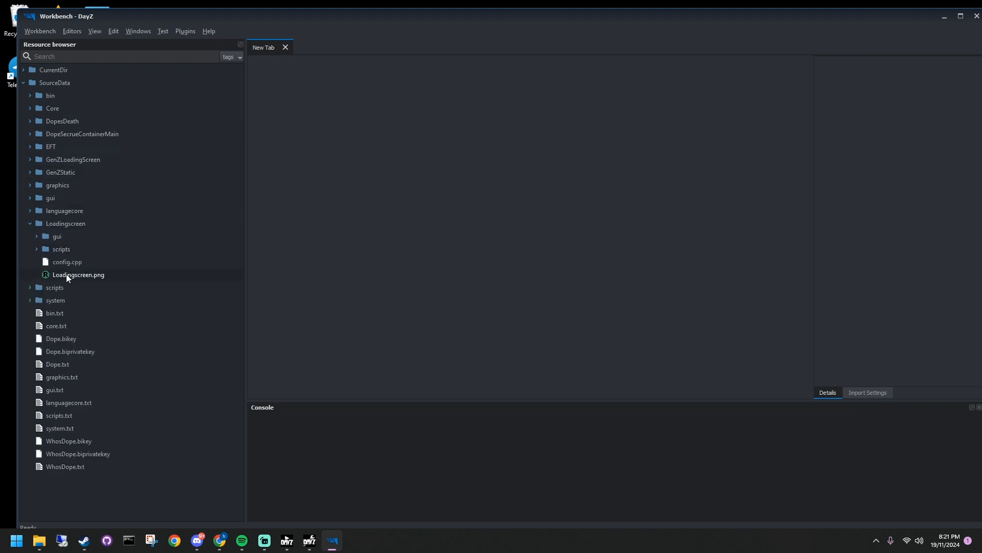
pyautogui.rightClick(78, 274)
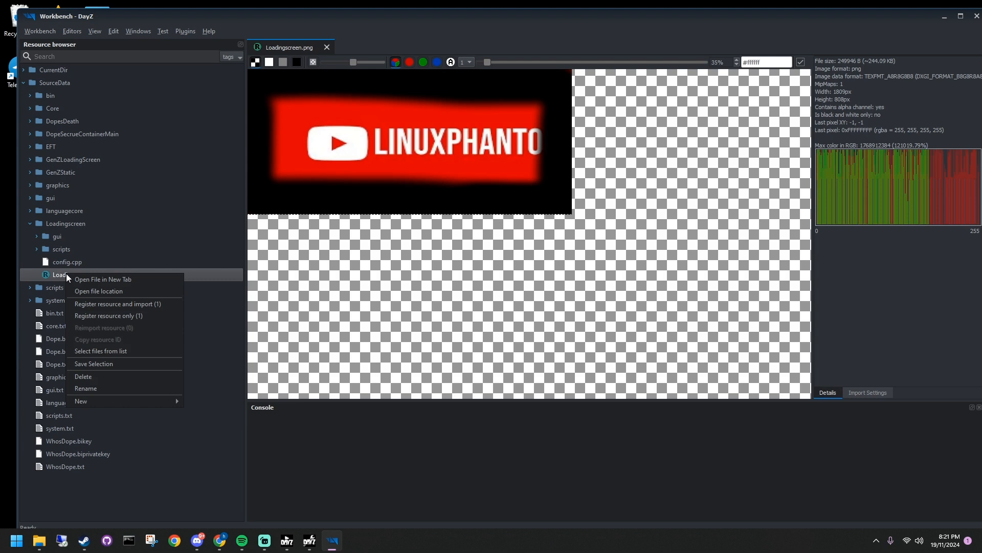
pyautogui.moveTo(110, 308)
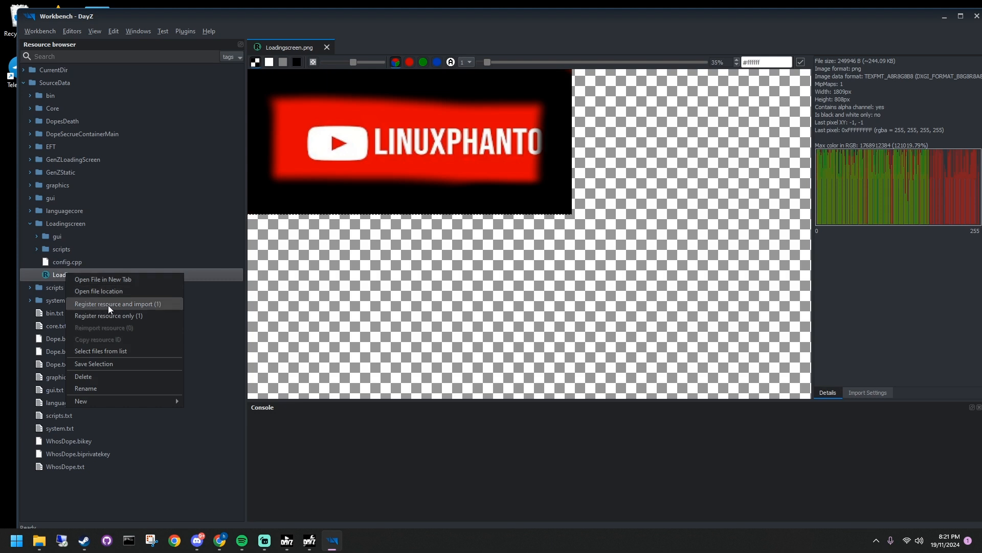
pyautogui.click(117, 304)
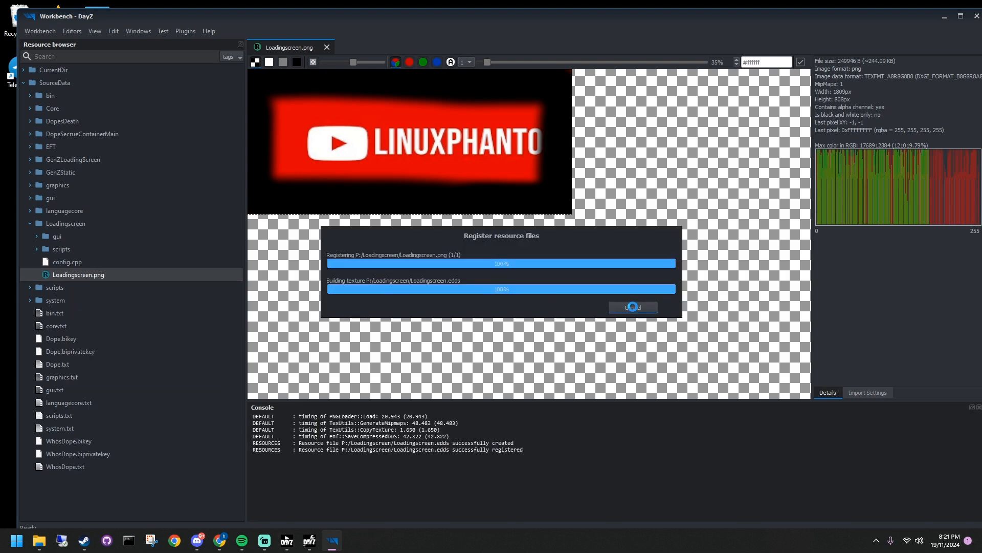
pyautogui.click(633, 306)
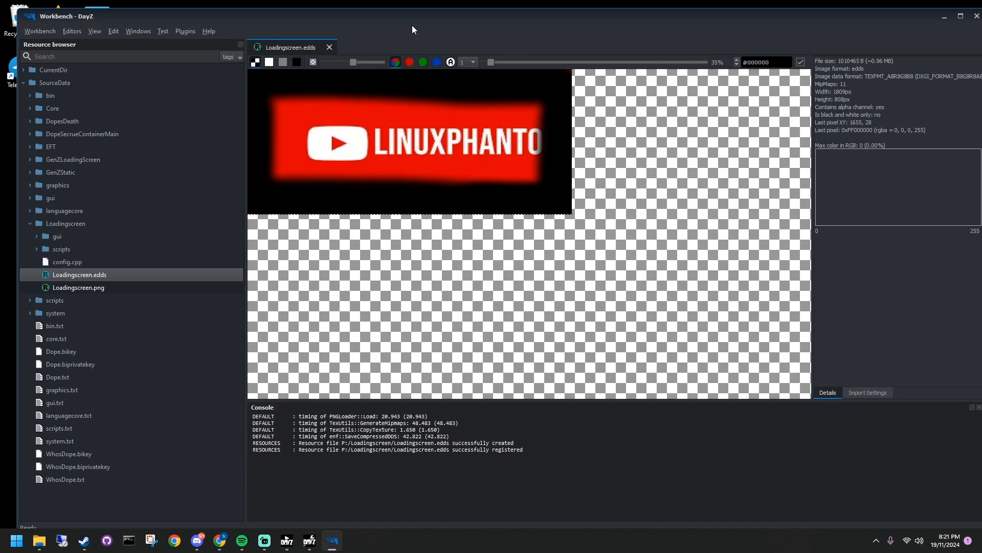
pyautogui.moveTo(69, 38)
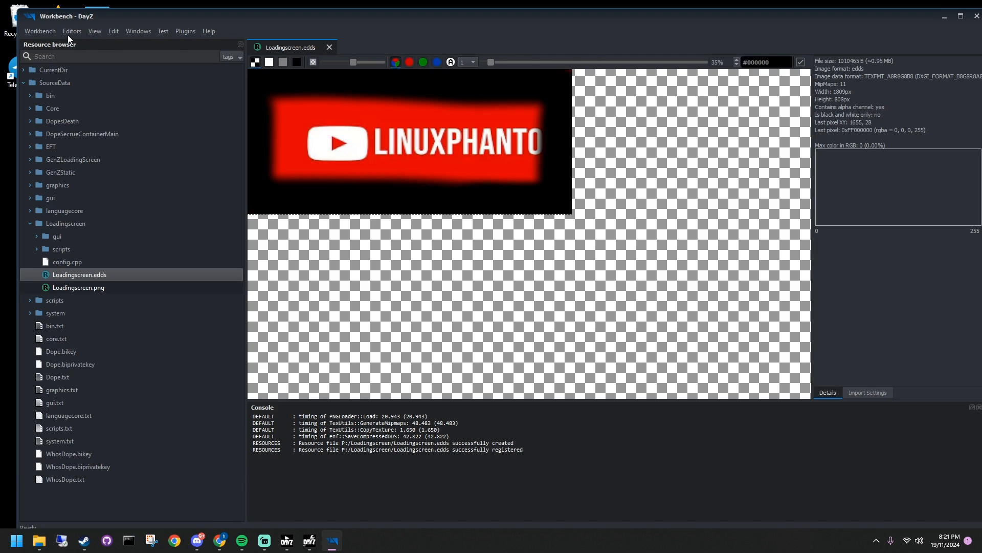
pyautogui.press('ctrl+s')
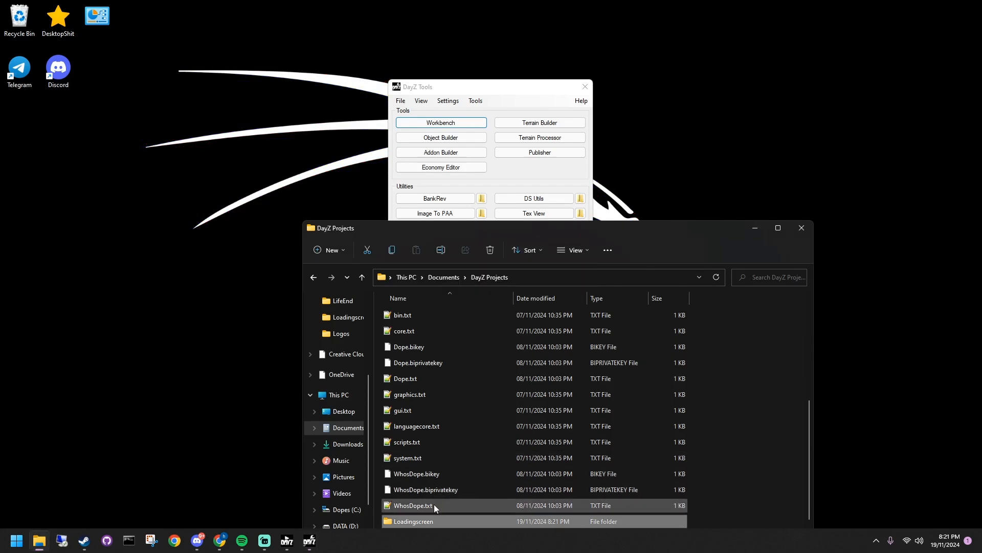
# Create a new folder in DayZ Projects named ServerpackYoutube.
pyautogui.doubleClick(413, 521)
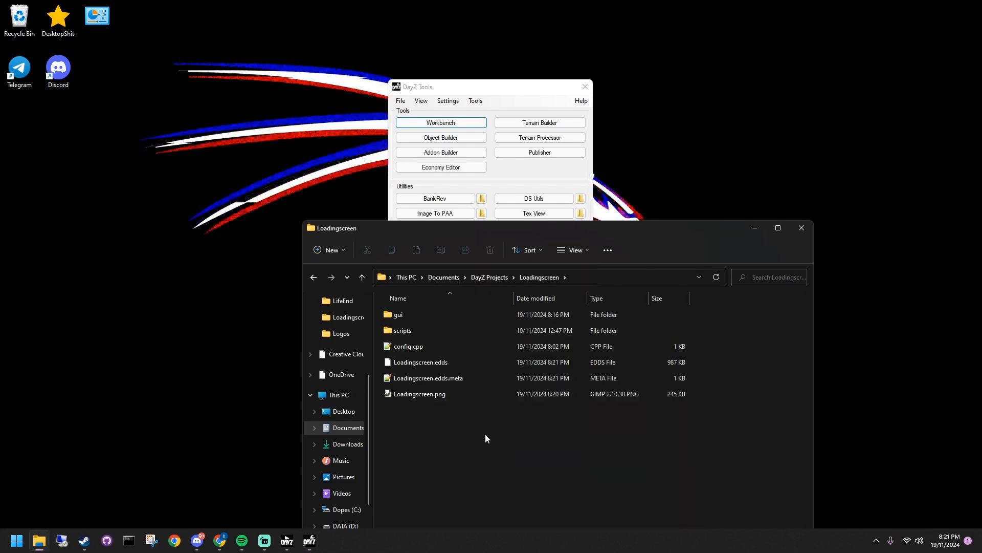
pyautogui.click(419, 393)
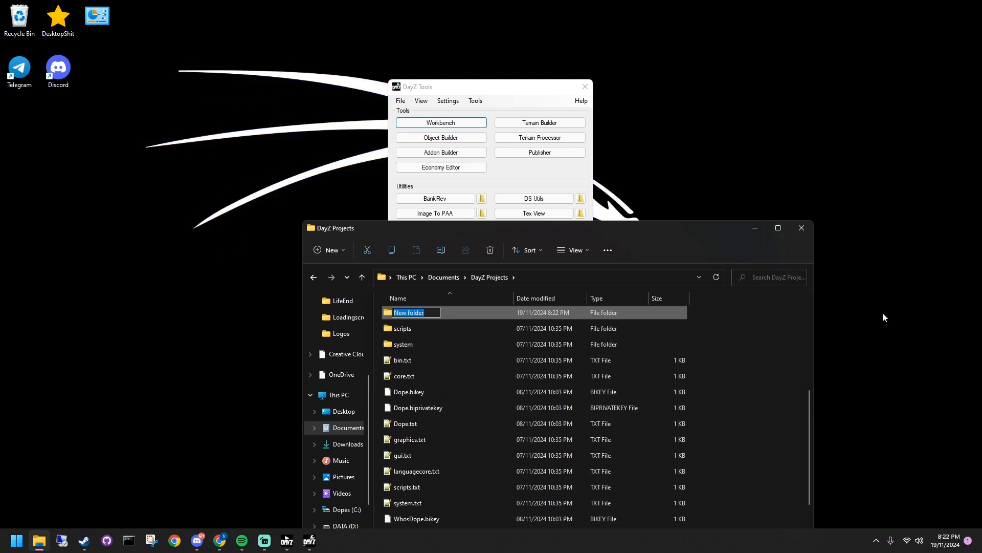
pyautogui.write('SERPACK')
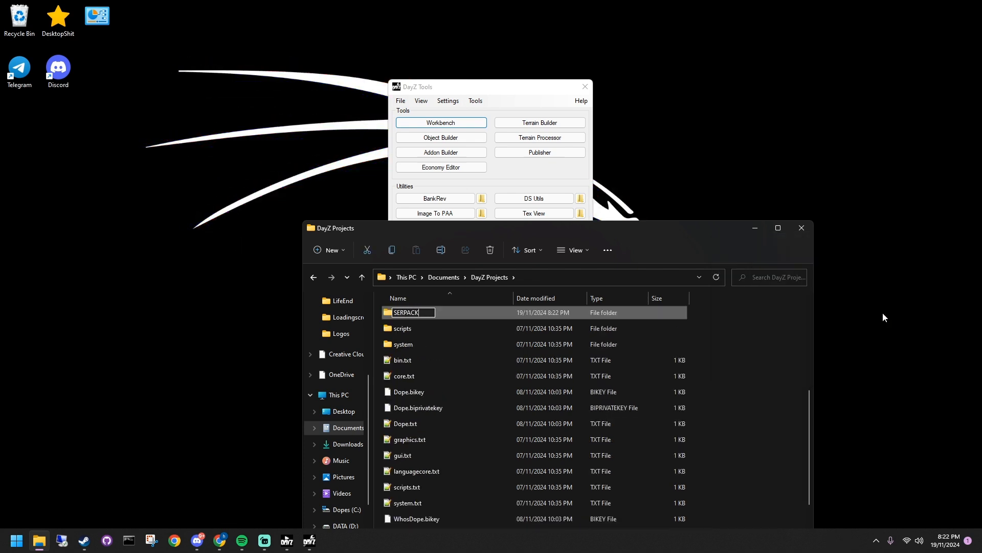
pyautogui.press('Backspace')
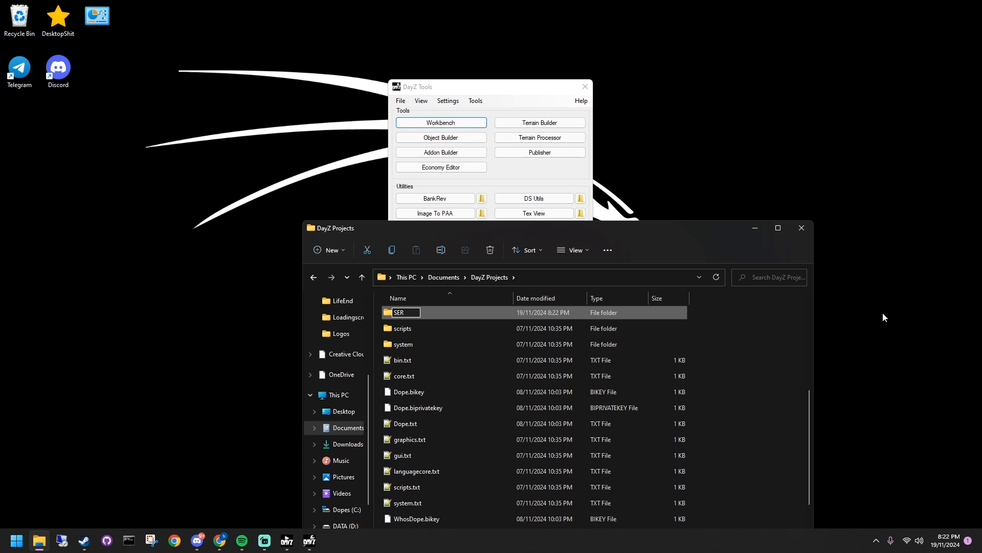
pyautogui.write('VE')
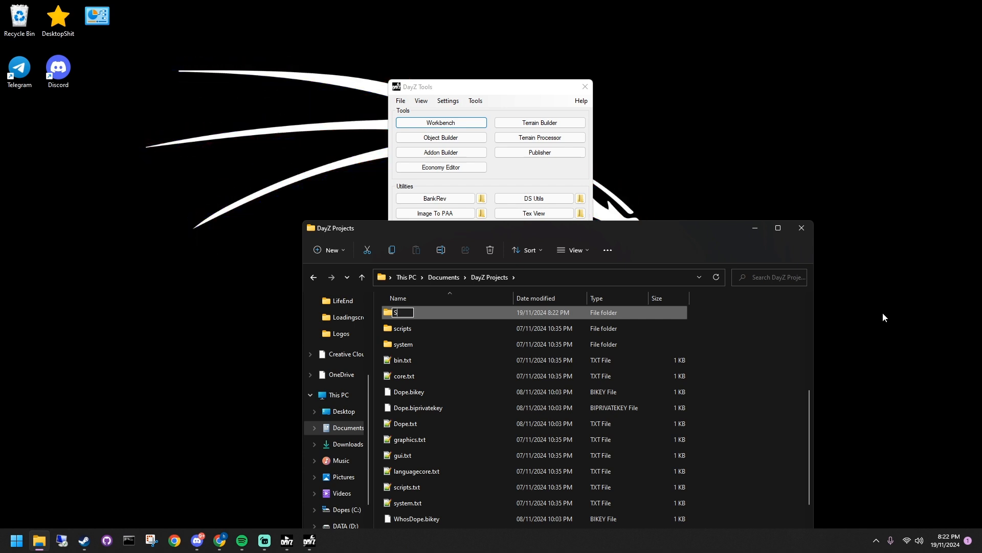
pyautogui.write('Serverpack')
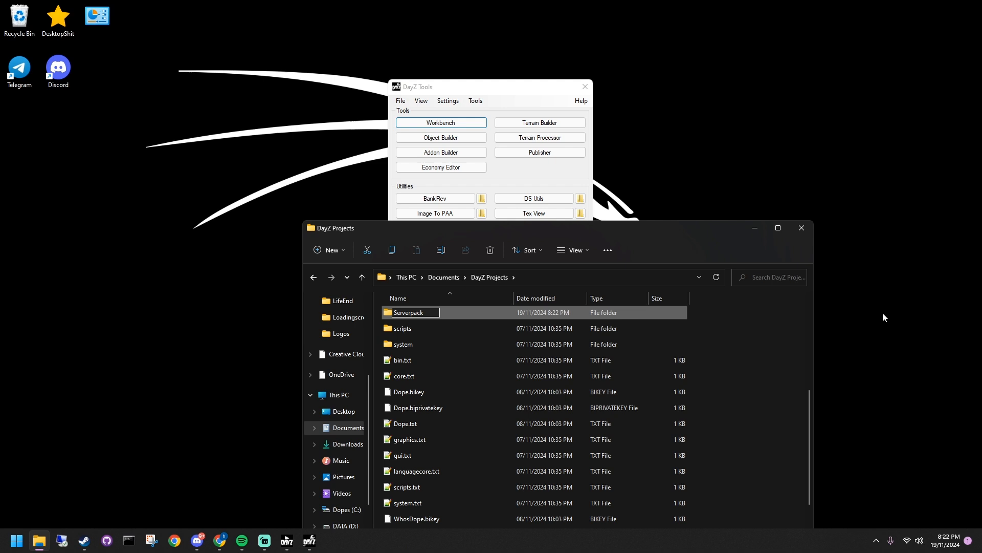
pyautogui.write('Youtube')
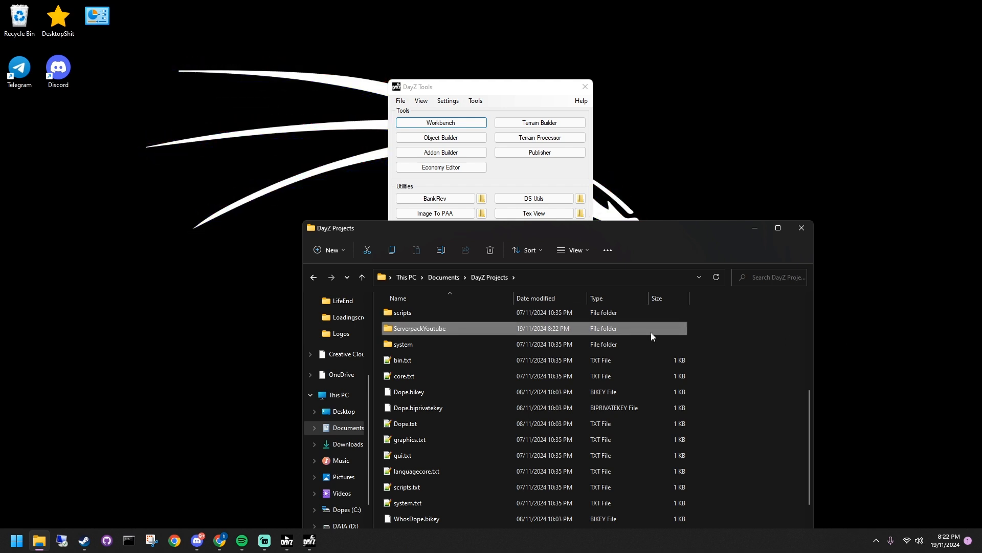
# Inside ServerpackYoutube, start creating a new subfolder.
pyautogui.doubleClick(417, 327)
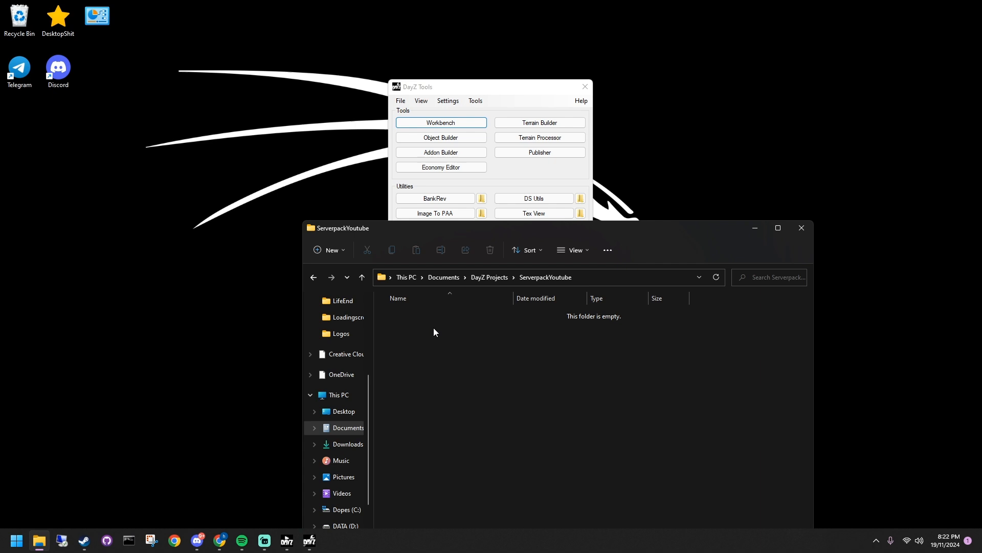
pyautogui.rightClick(435, 331)
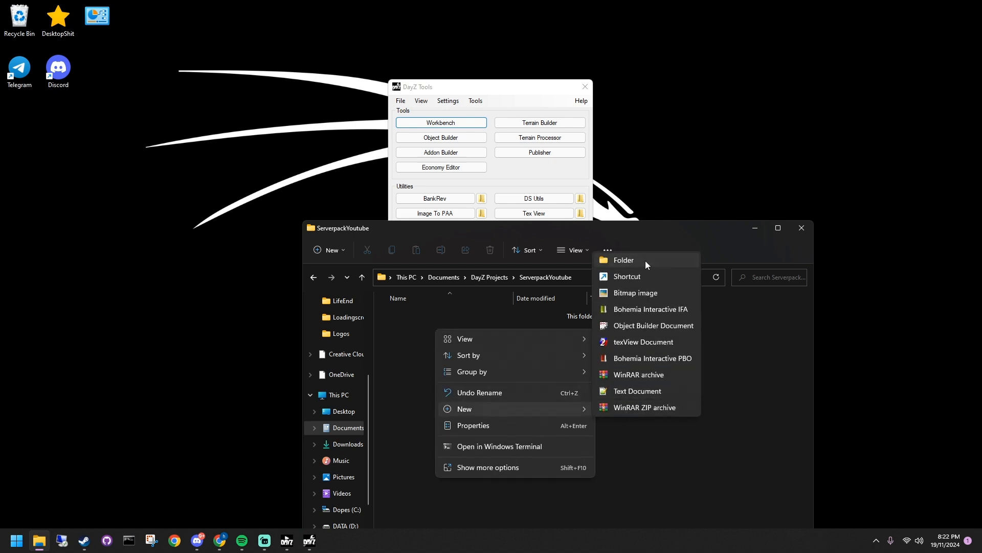
pyautogui.click(624, 259)
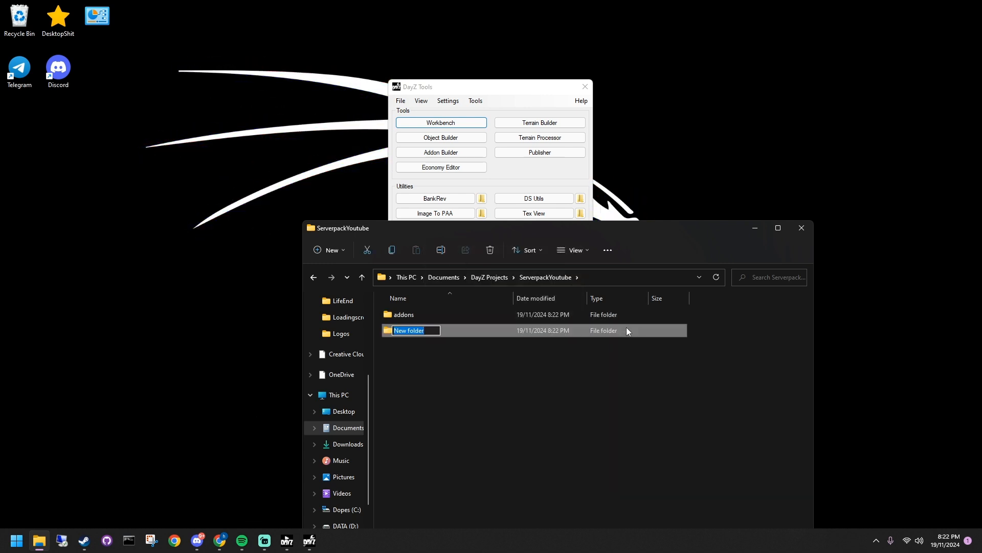
# Name the new subfolder keys and launch the DS Utils signing utility.
pyautogui.write('keys')
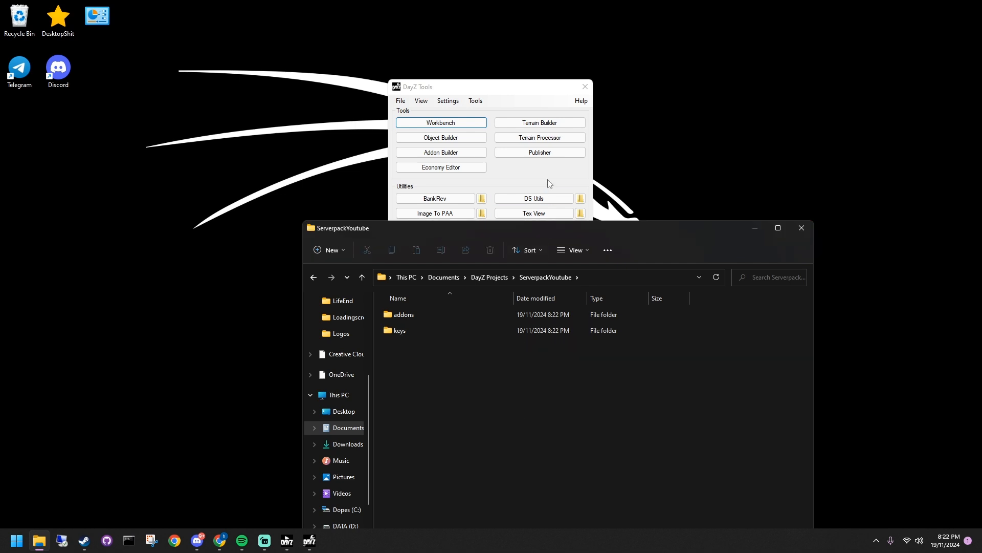
pyautogui.click(533, 197)
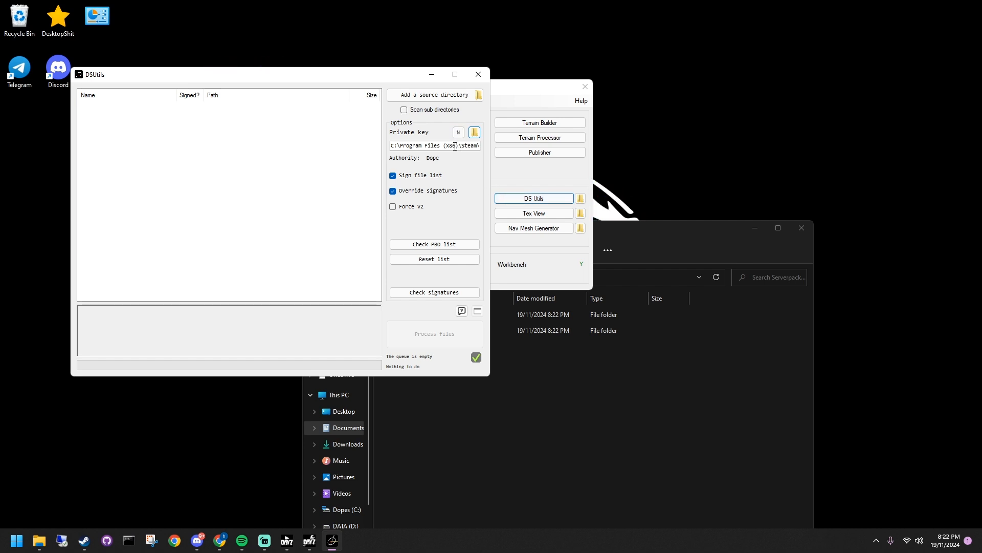
# Create a new signing key with authority name WhatEver, then browse for the private key file.
pyautogui.click(457, 132)
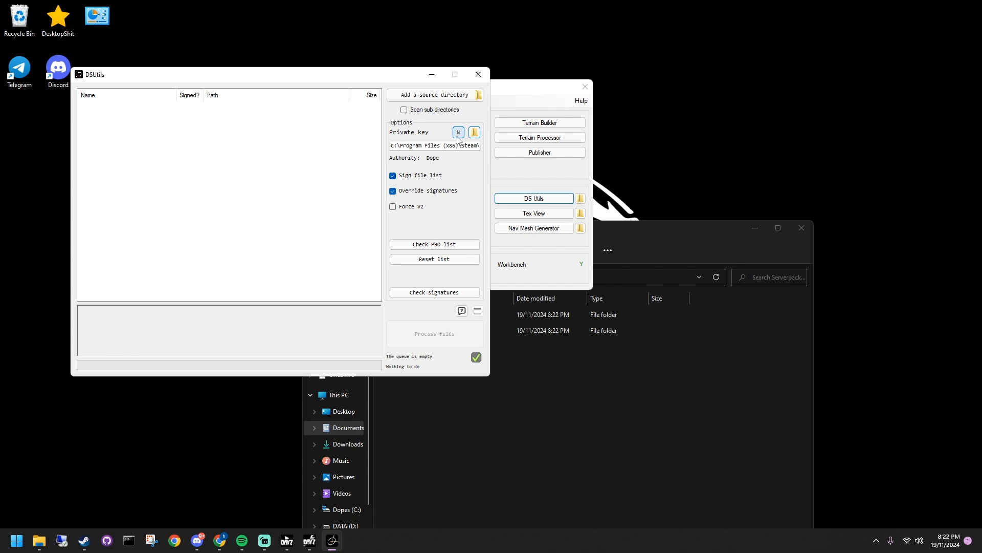
pyautogui.click(459, 132)
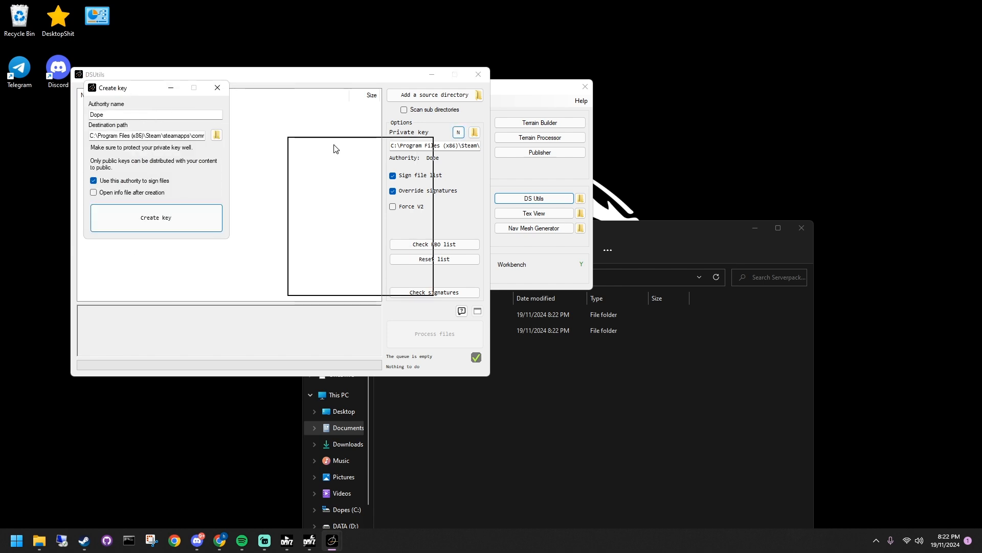
pyautogui.moveTo(125, 87); pyautogui.dragTo(336, 144)
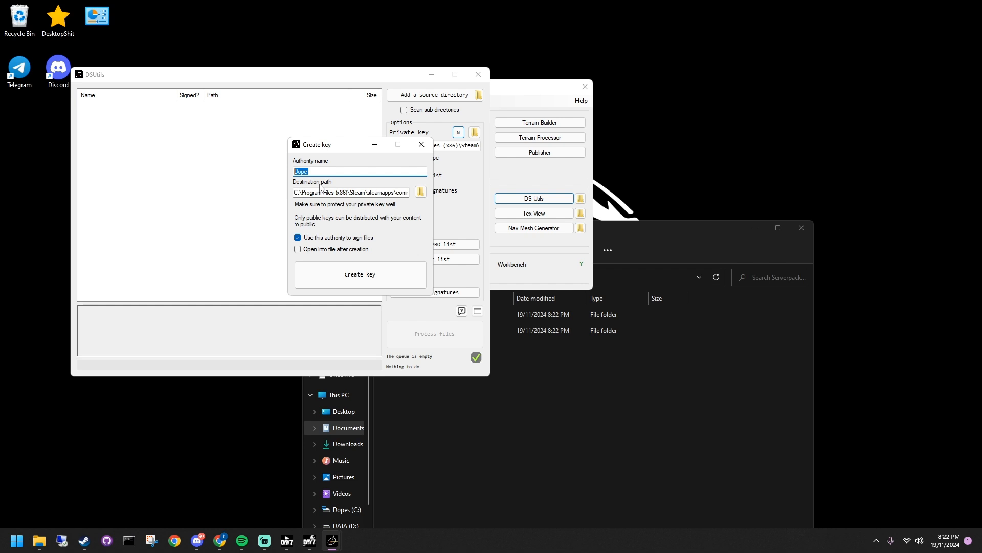
pyautogui.write('What')
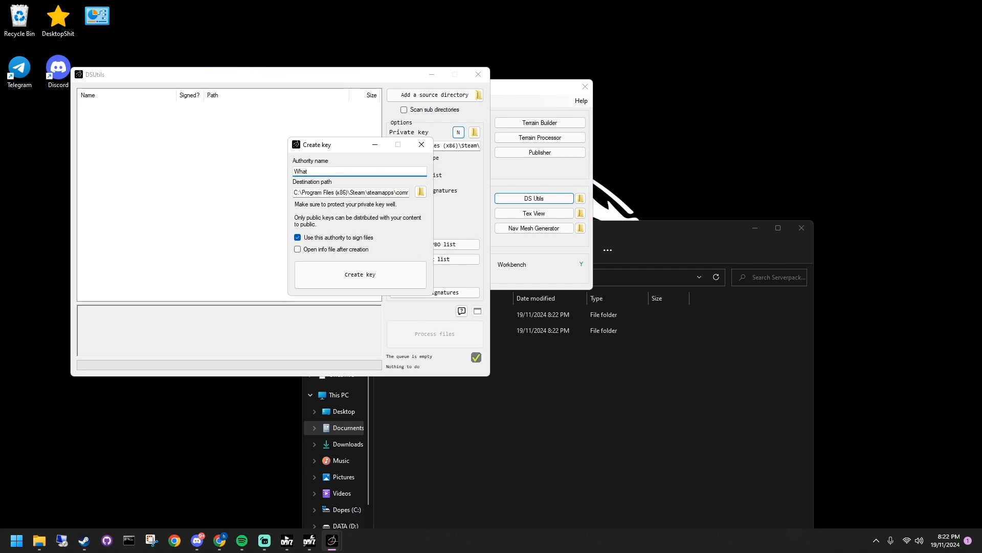
pyautogui.write('Ever')
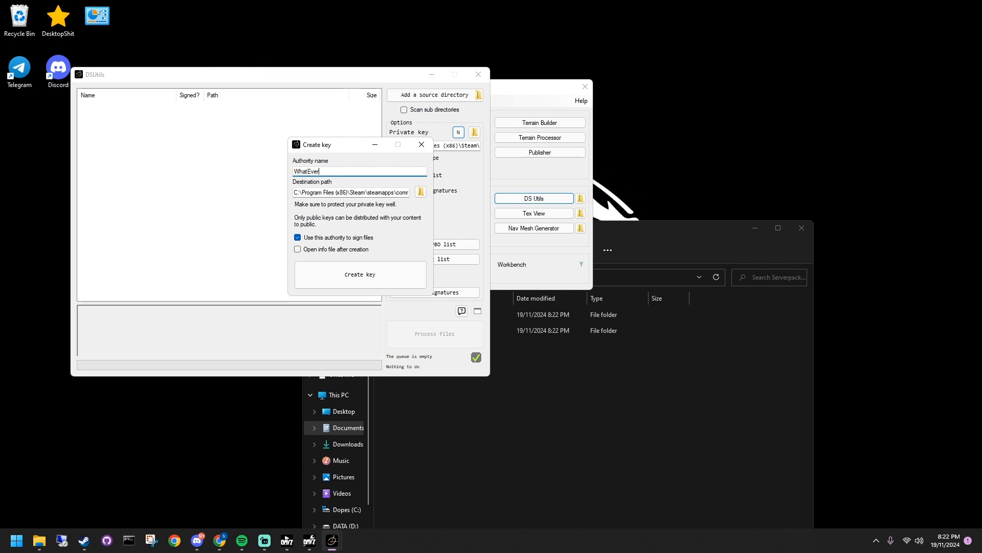
pyautogui.moveTo(352, 196)
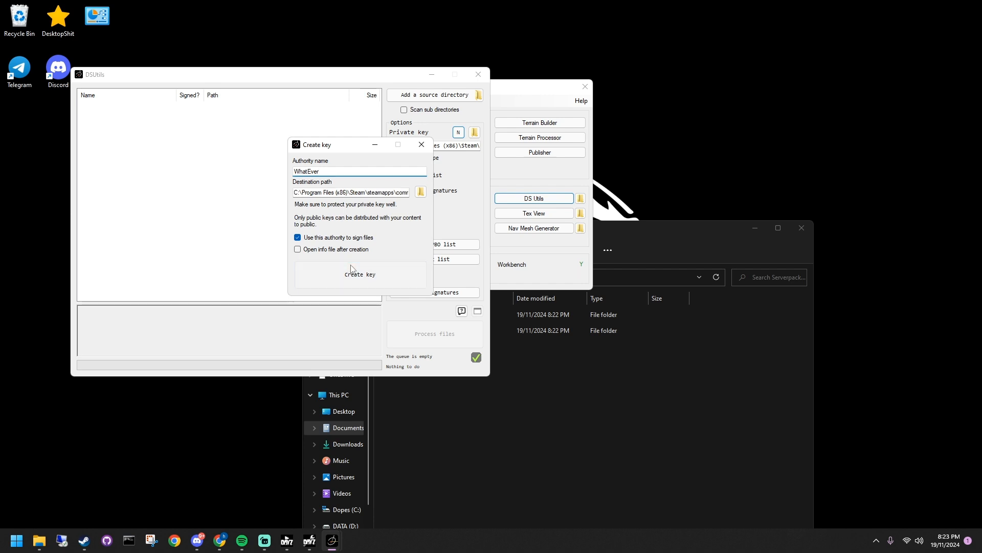
pyautogui.click(359, 275)
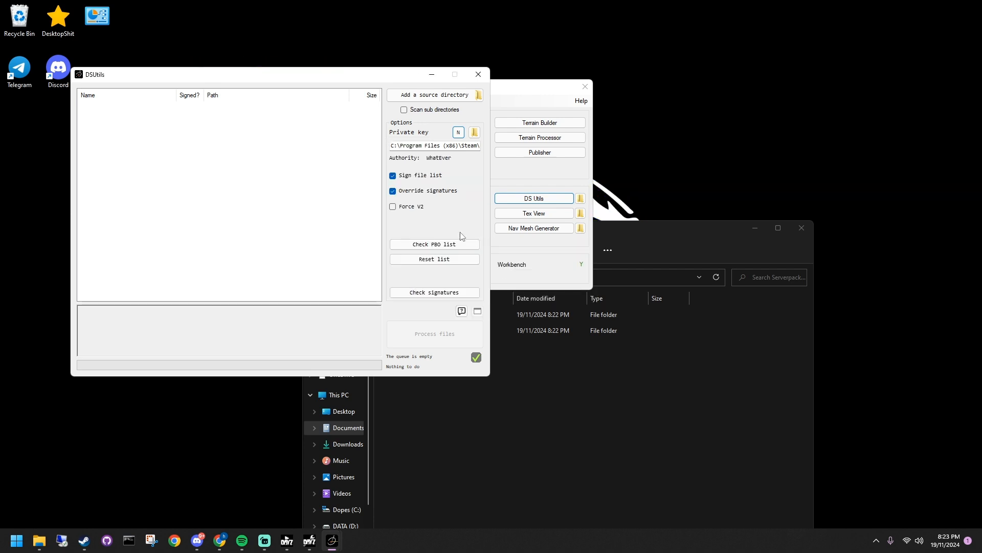
pyautogui.click(474, 132)
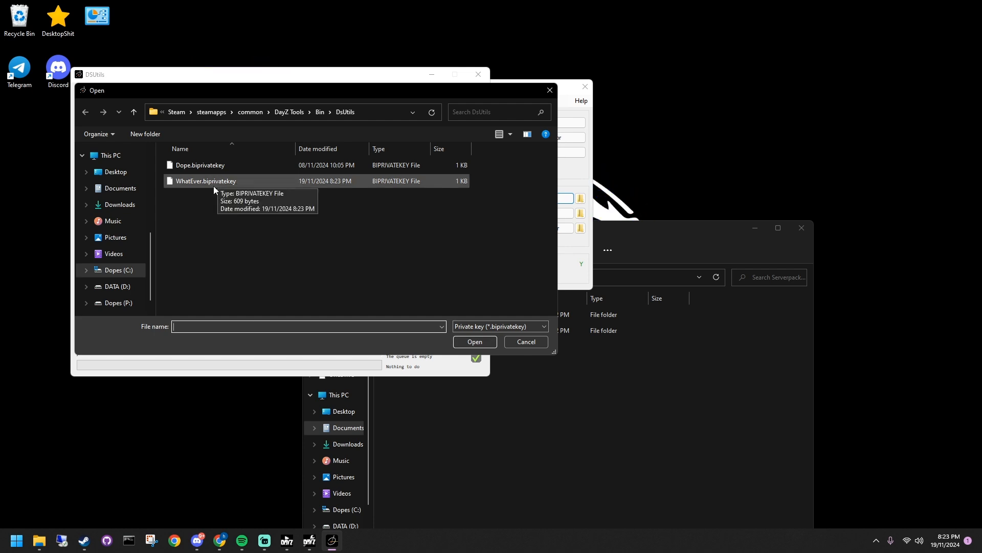
# Copy WhatEver.bikey from DayZ Tools\Bin\DsUtils into ServerpackYoutube\keys, then open the addons folder.
pyautogui.click(282, 111)
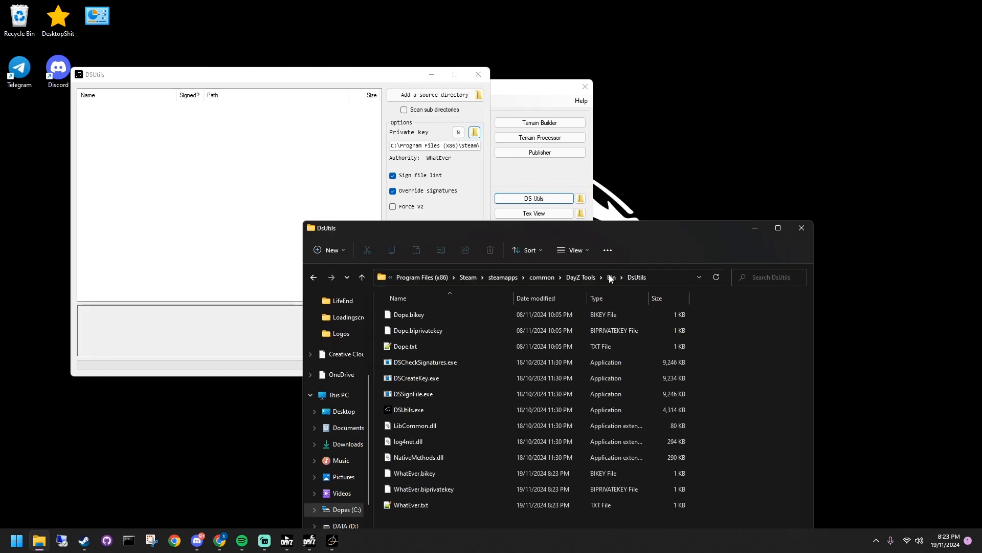
pyautogui.click(415, 377)
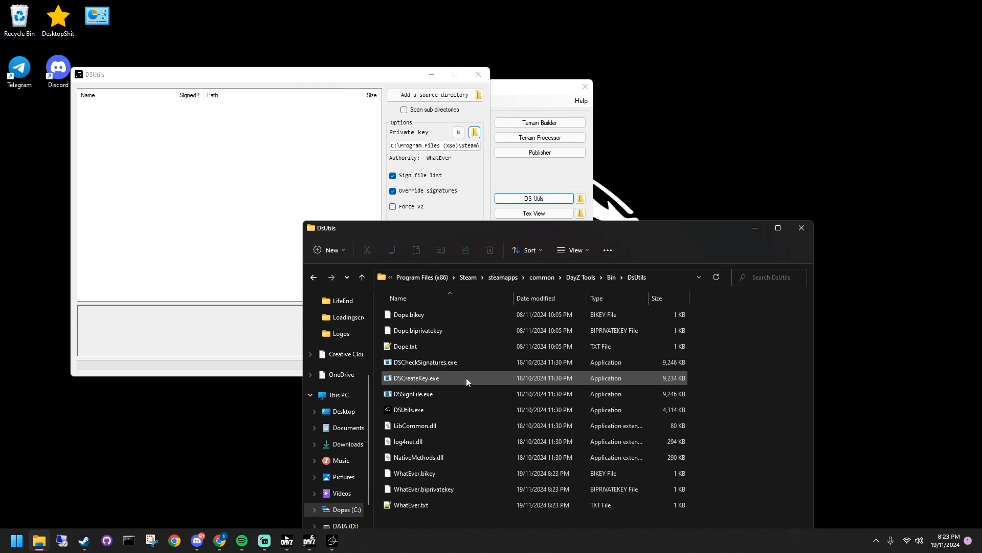
pyautogui.click(414, 472)
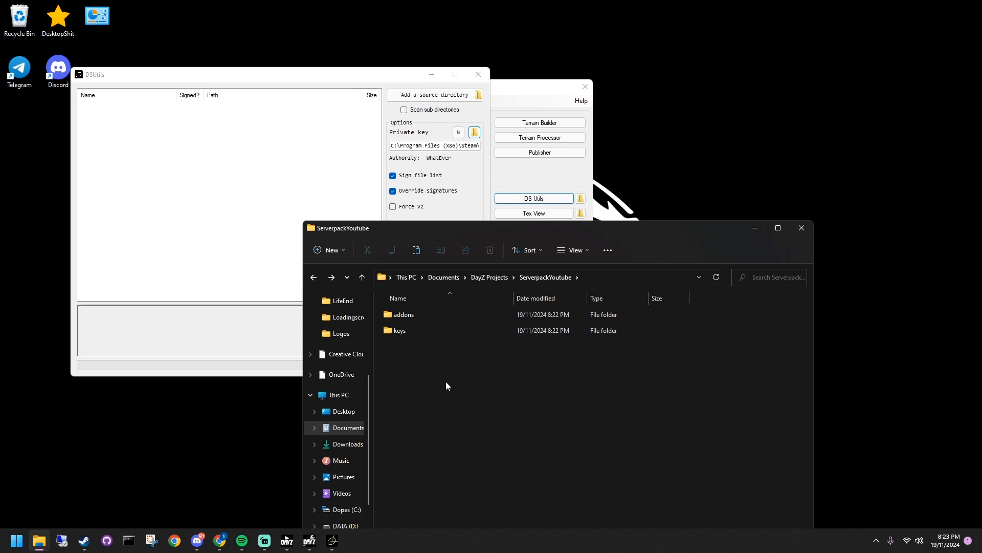
pyautogui.doubleClick(399, 331)
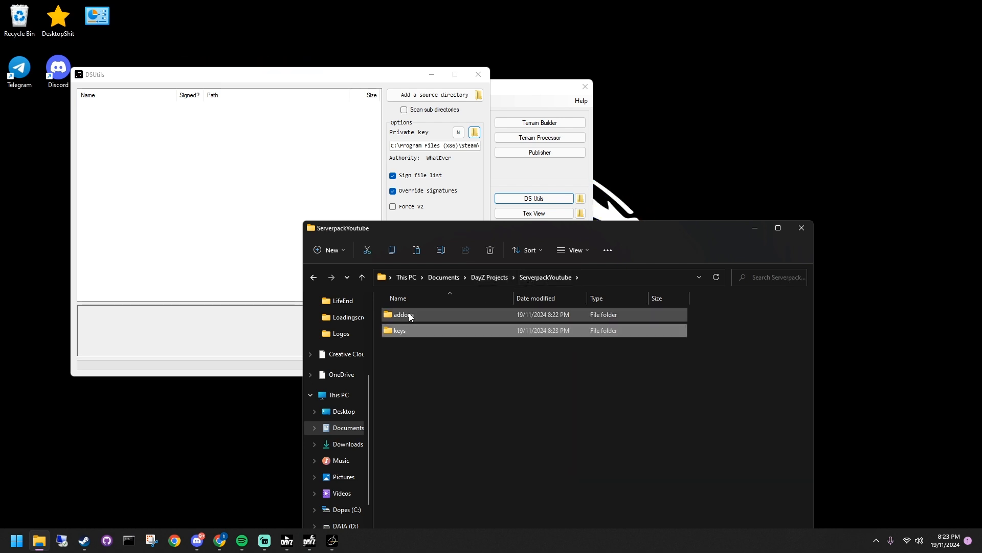
pyautogui.doubleClick(404, 314)
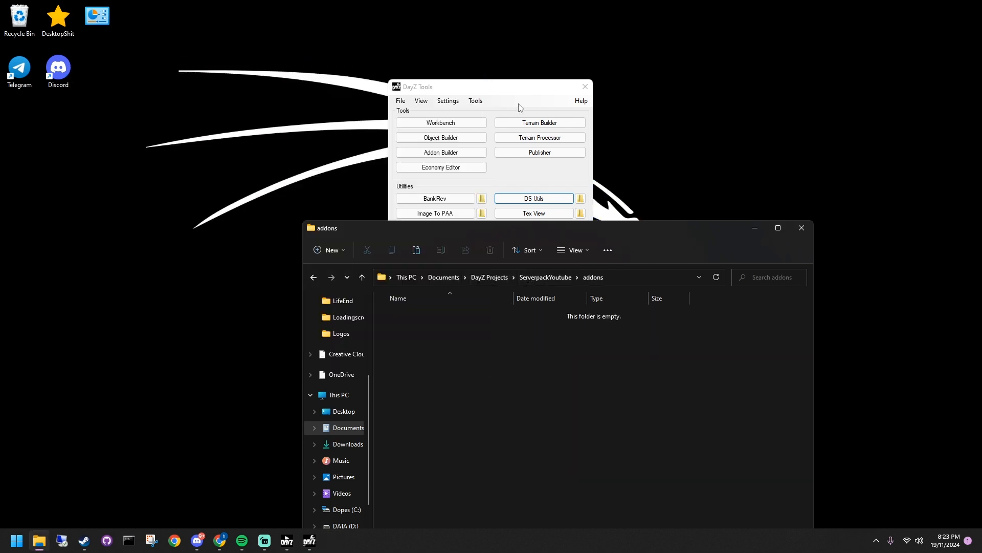
# In Addon Builder, set the source to the P:\Loadingscreen folder.
pyautogui.click(440, 152)
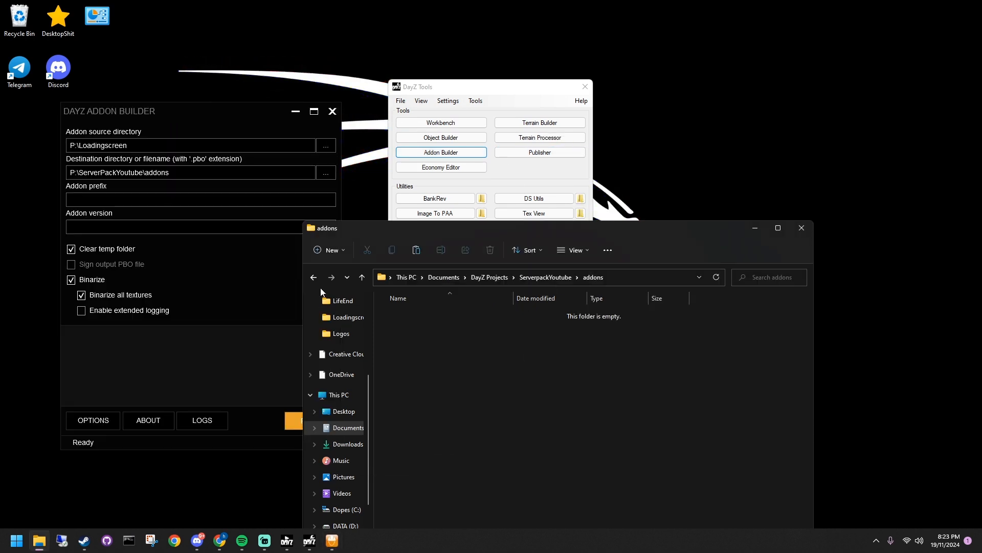
pyautogui.moveTo(325, 145)
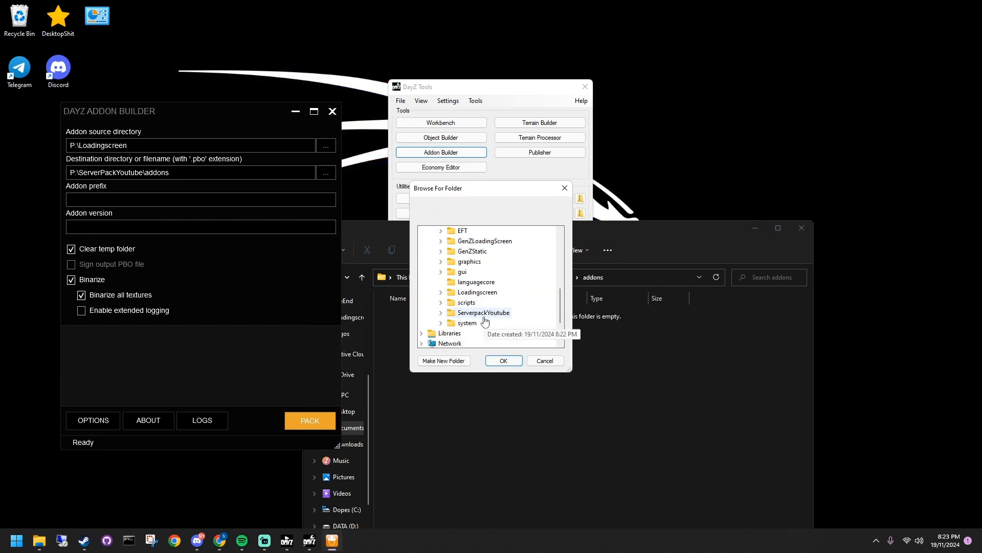
pyautogui.click(440, 291)
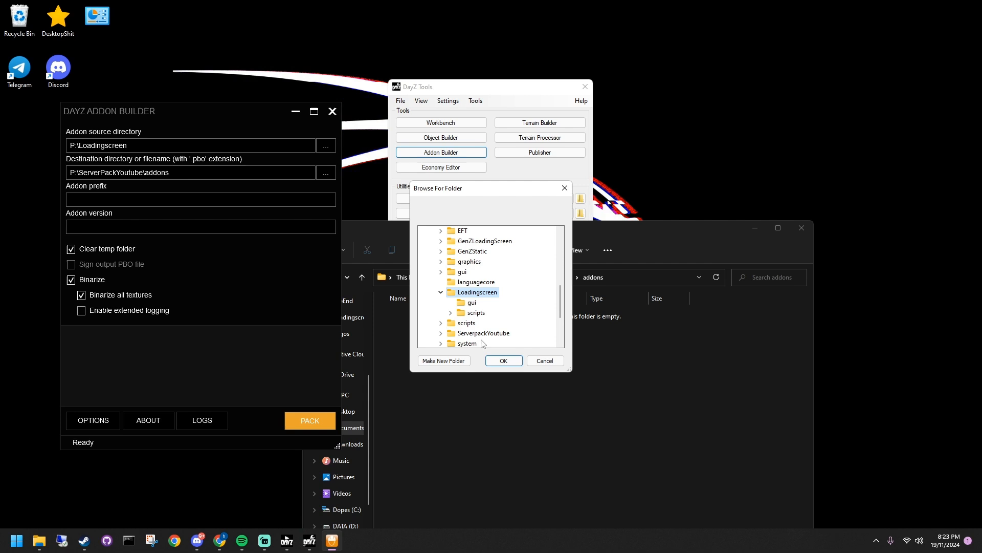
pyautogui.click(544, 360)
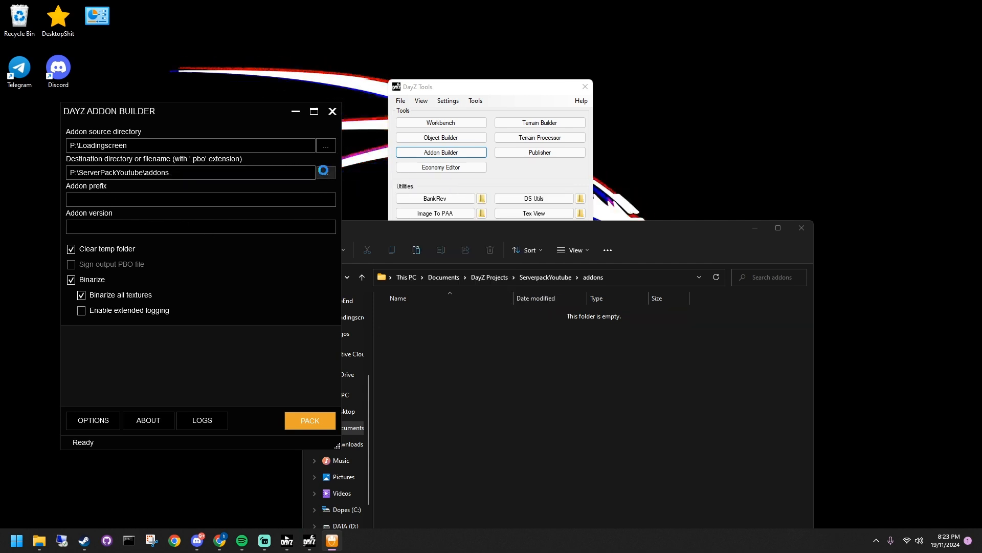
# Set the destination to P:\ServerpackYoutube\addons and pack Loadingscreen.pbo successfully.
pyautogui.click(325, 173)
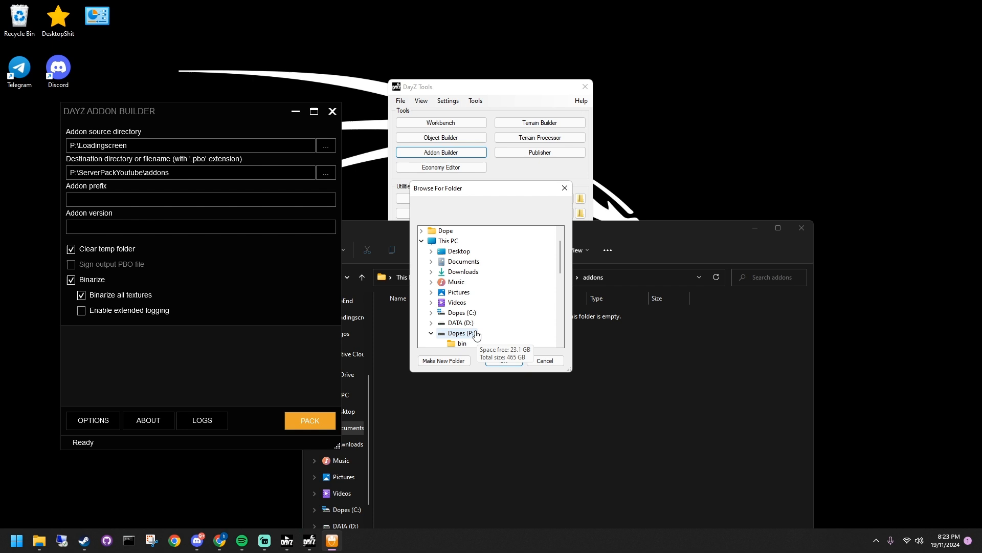
pyautogui.click(430, 333)
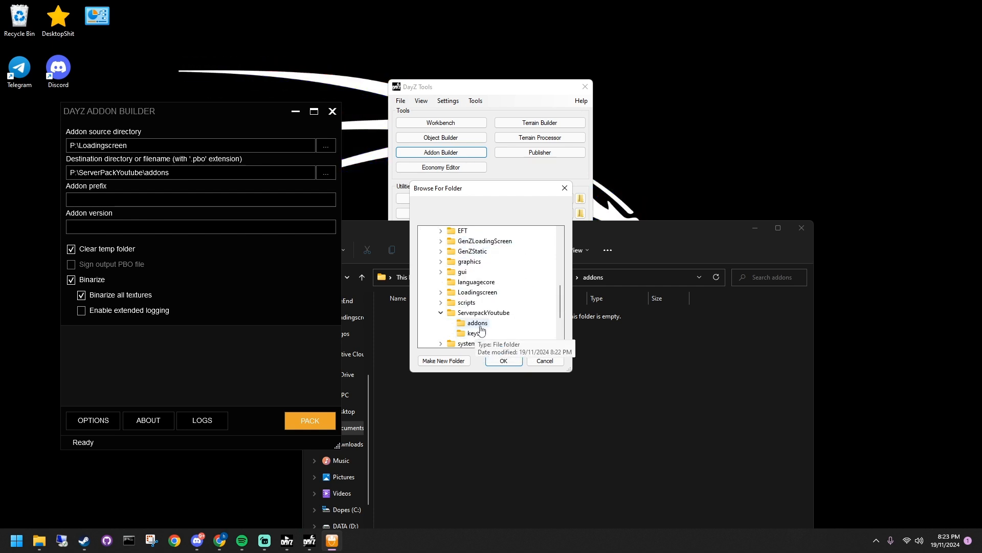
pyautogui.click(477, 322)
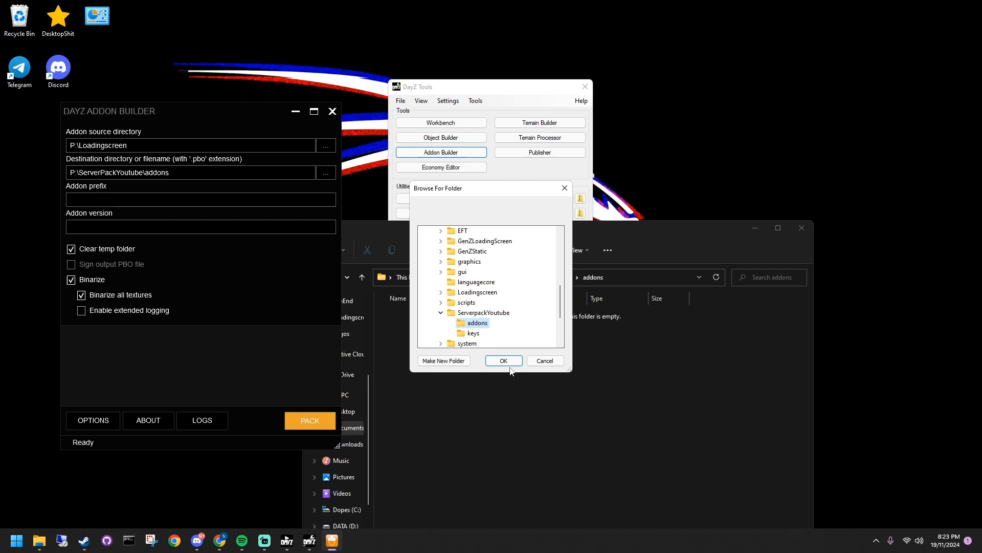
pyautogui.click(504, 362)
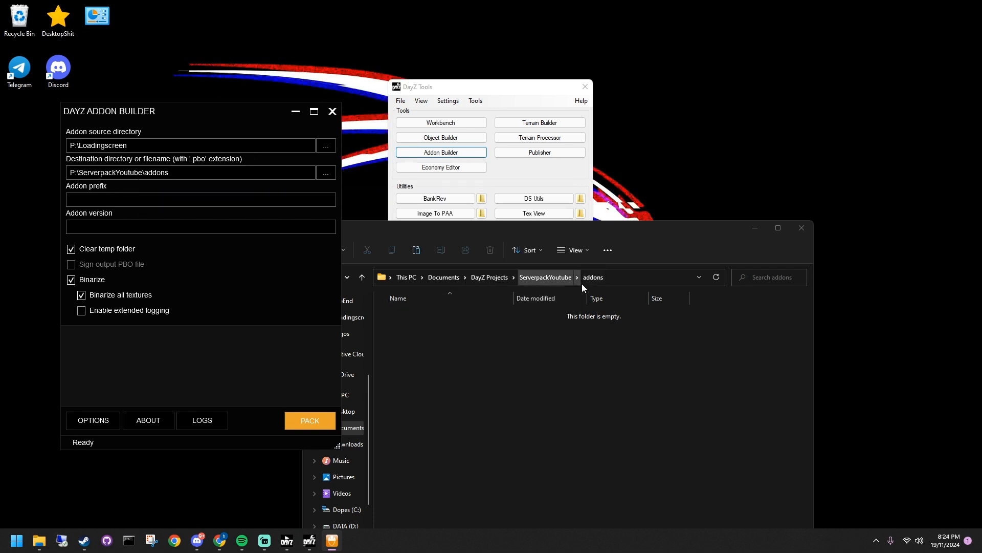
pyautogui.moveTo(309, 420)
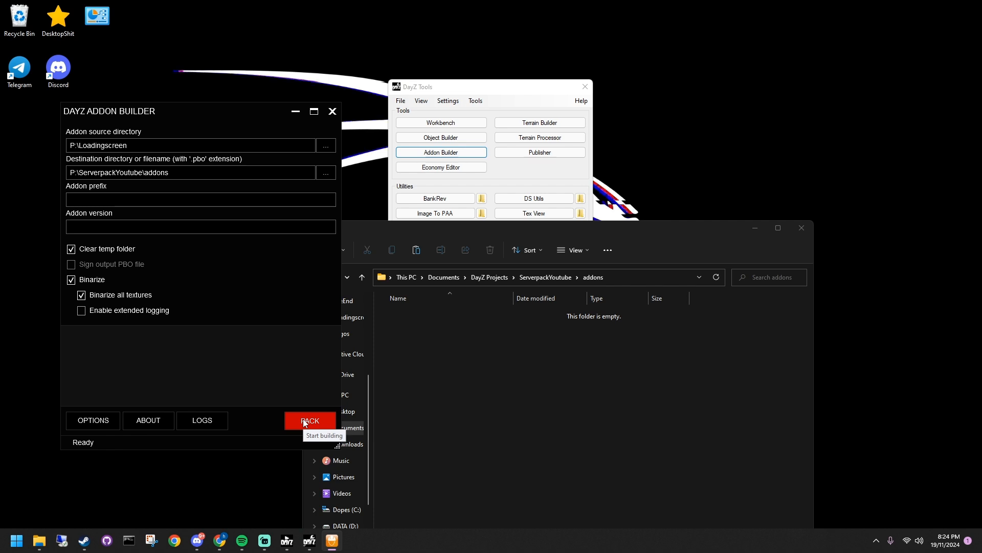
pyautogui.click(309, 421)
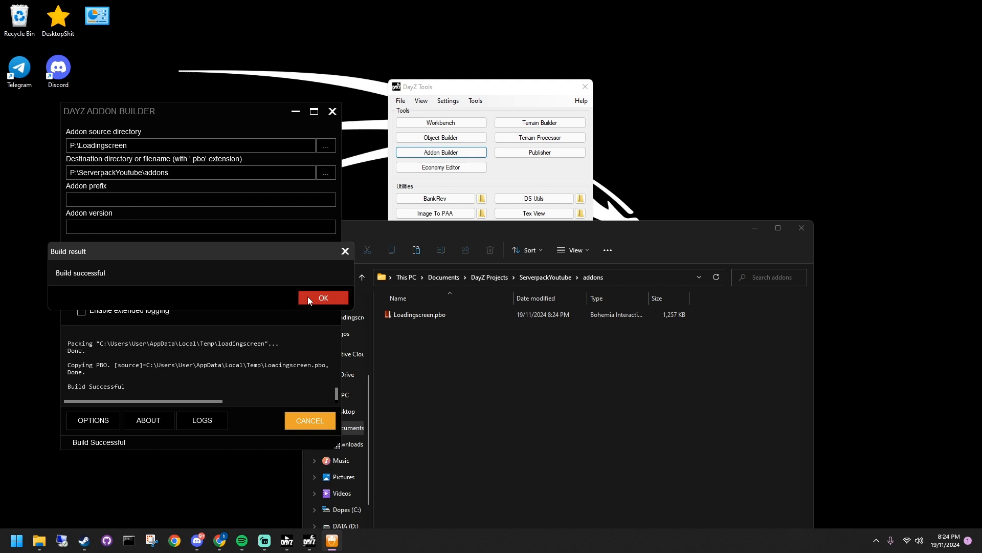
pyautogui.click(323, 298)
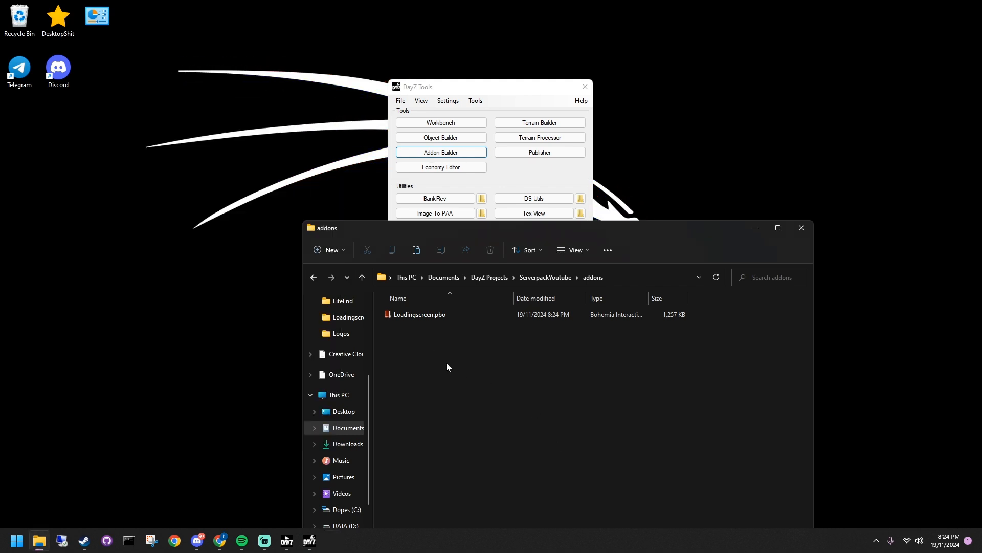
# Inspect Loadingscreen.pbo's contents in PBO Manager, then bring up DS Utils.
pyautogui.click(418, 314)
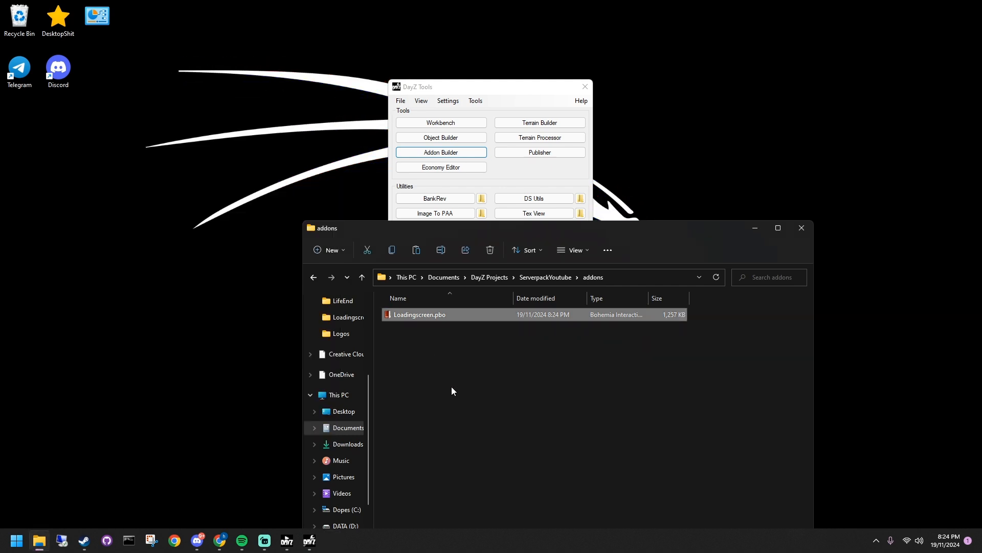
pyautogui.doubleClick(418, 314)
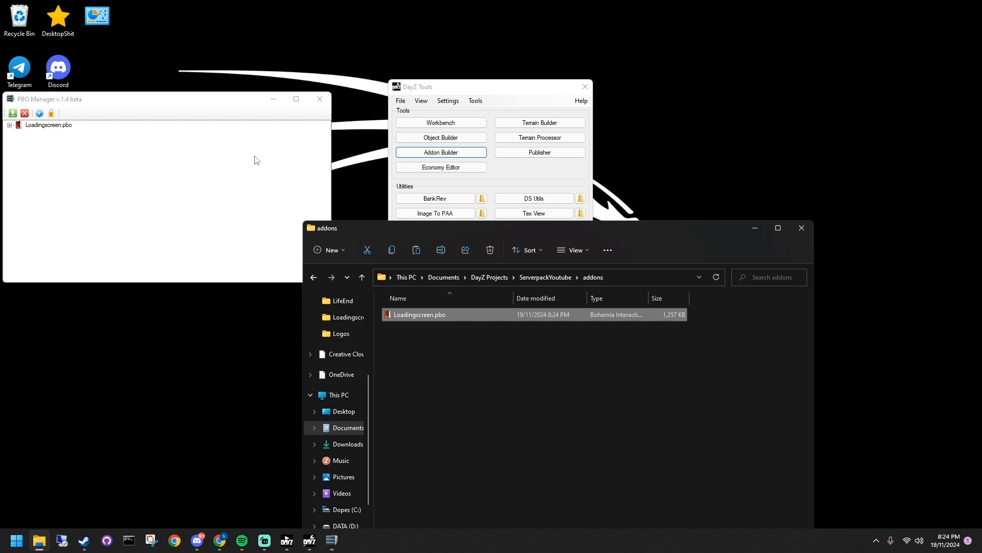
pyautogui.click(9, 125)
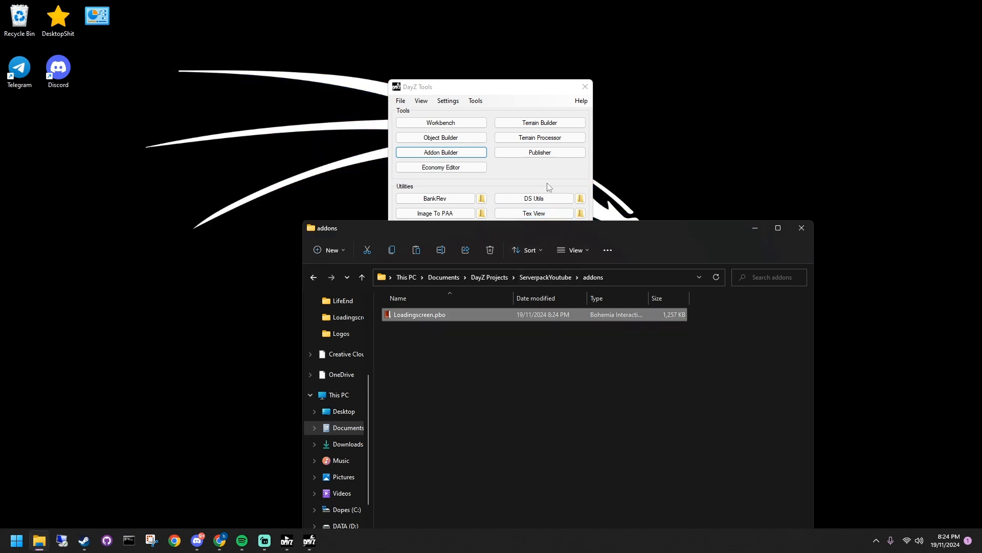
pyautogui.click(532, 197)
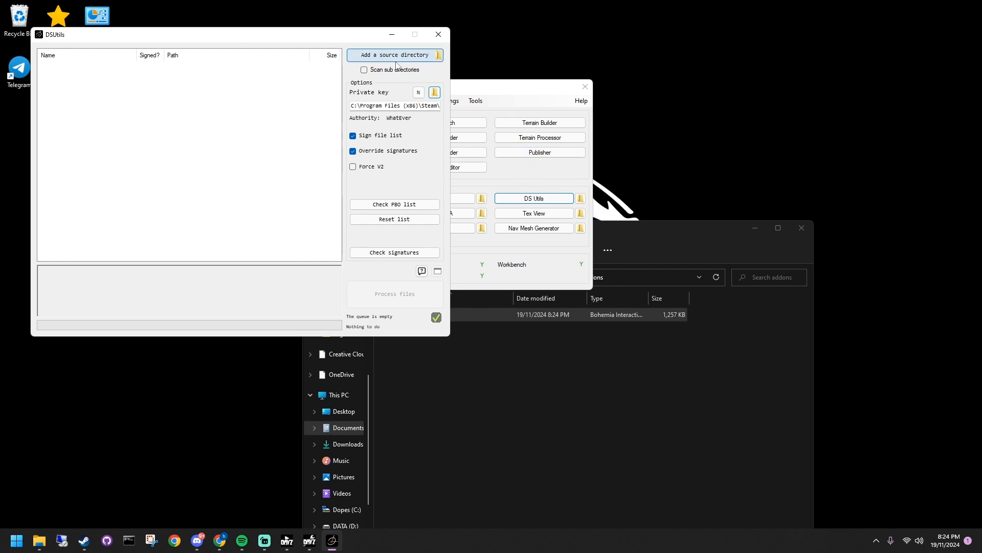
# Sign the ServerpackYoutube\addons folder with the WhatEver key, producing Loadingscreen.pbo's .bisign.
pyautogui.click(393, 55)
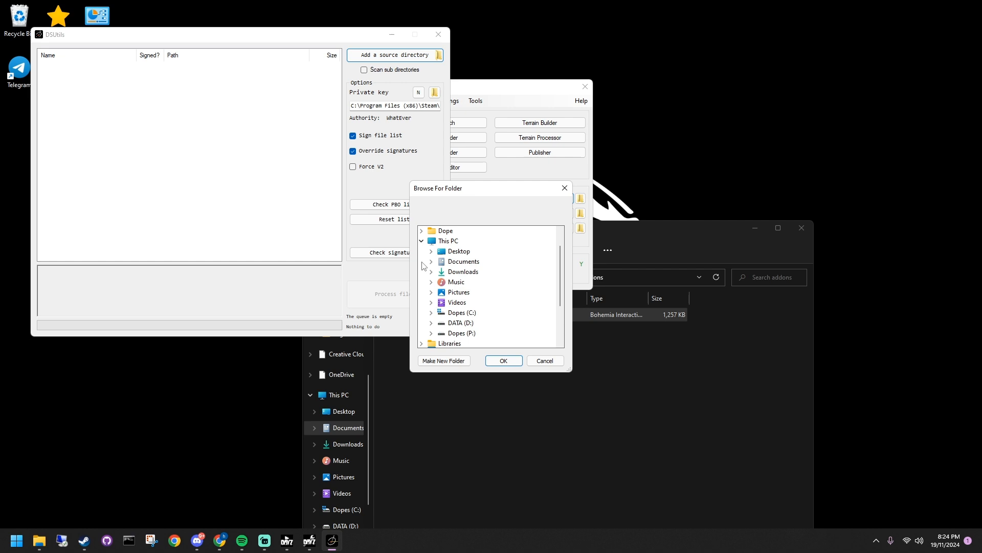
pyautogui.click(432, 333)
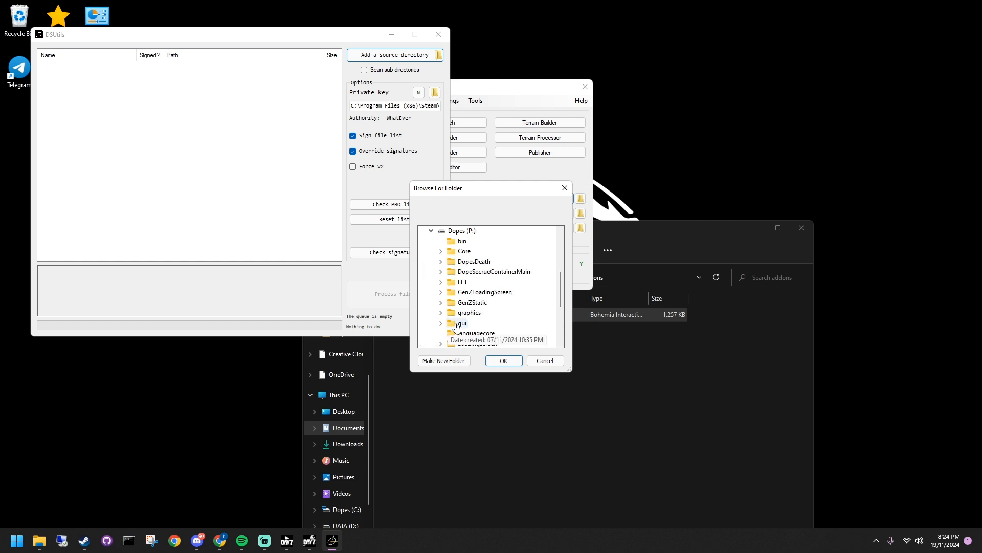
pyautogui.scroll(-3)
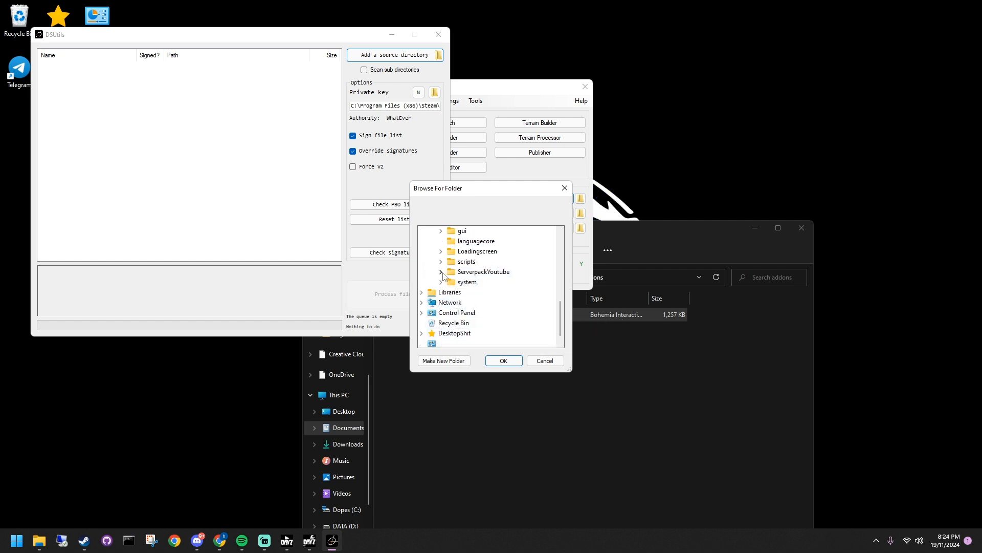
pyautogui.click(440, 272)
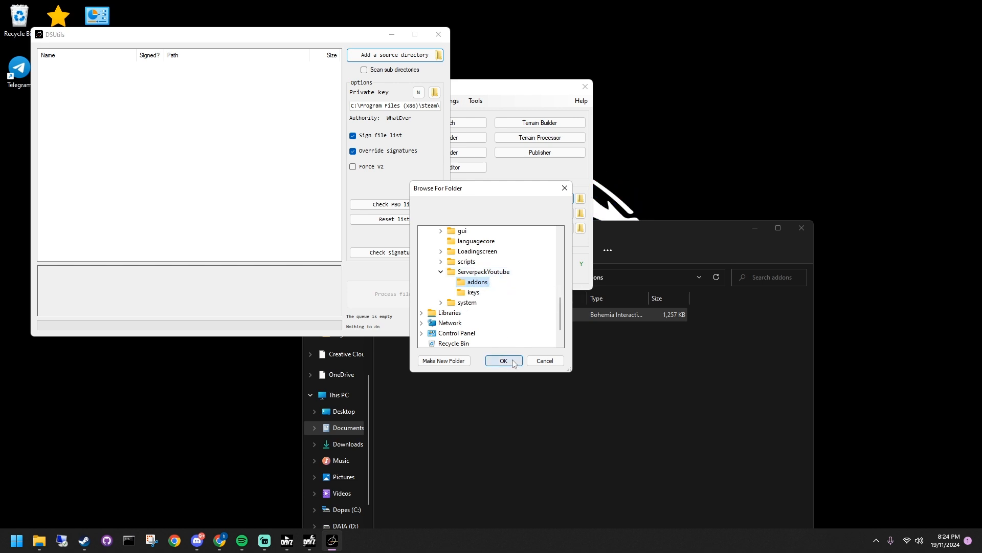
pyautogui.click(503, 361)
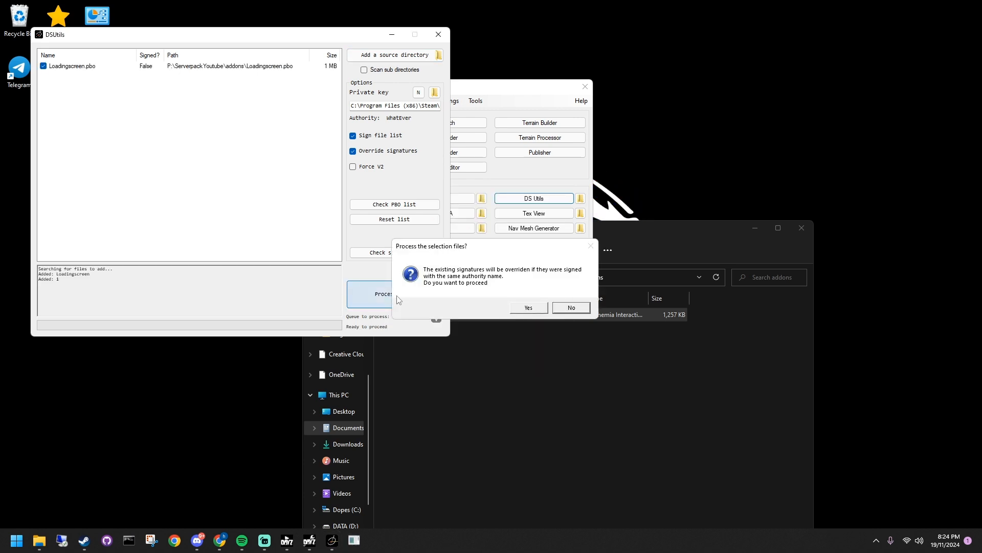
pyautogui.click(528, 308)
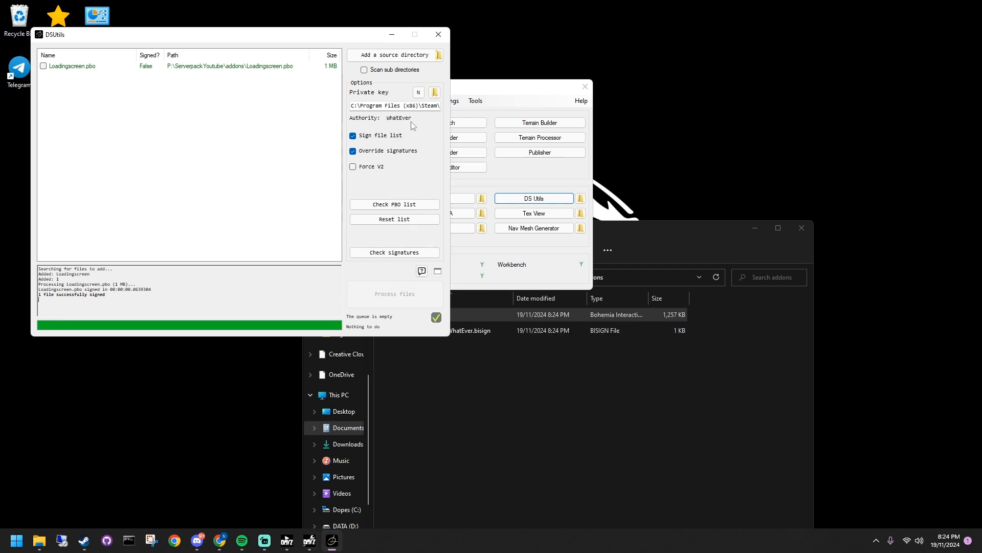
pyautogui.click(437, 35)
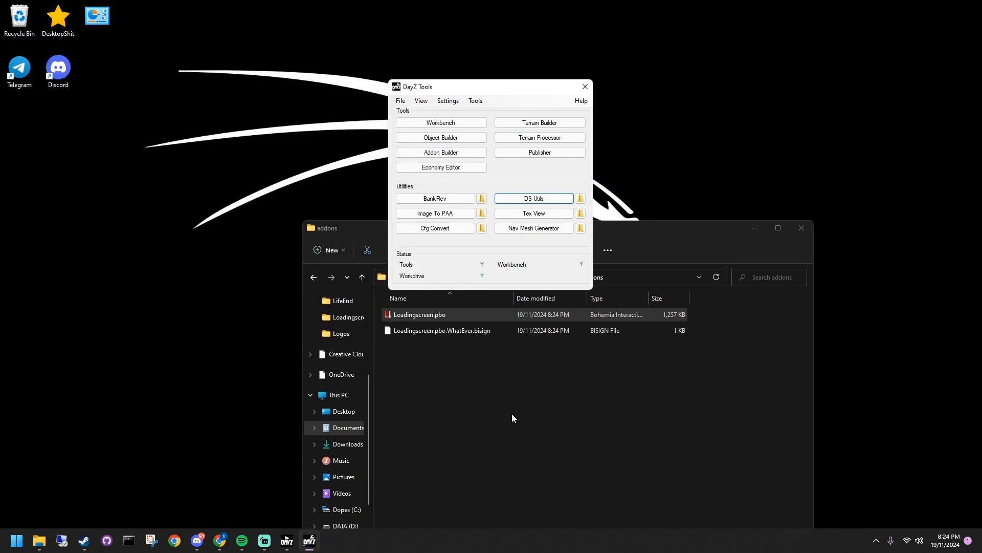
pyautogui.click(539, 137)
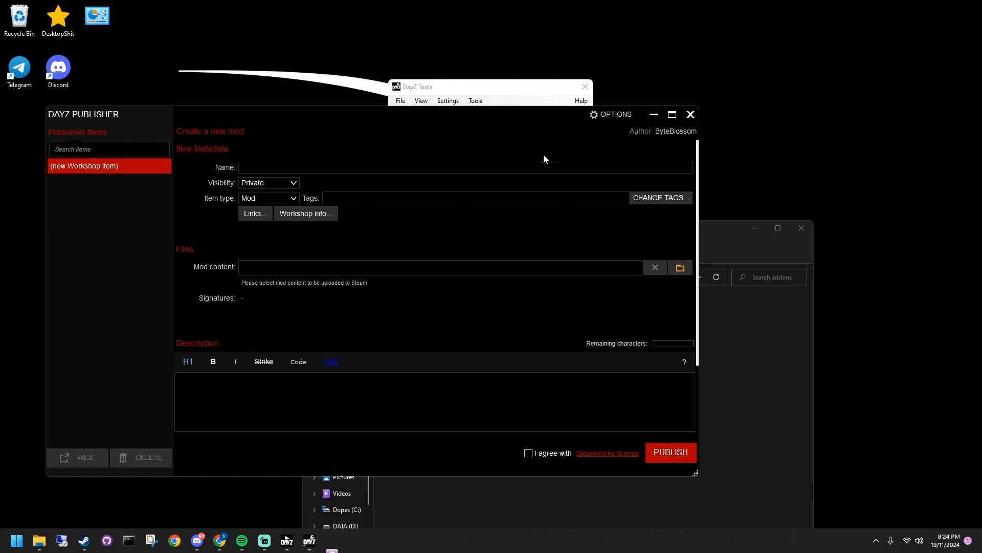
# Name the new Workshop item 'Youtube Video' and start choosing its mod content folder.
pyautogui.click(464, 167)
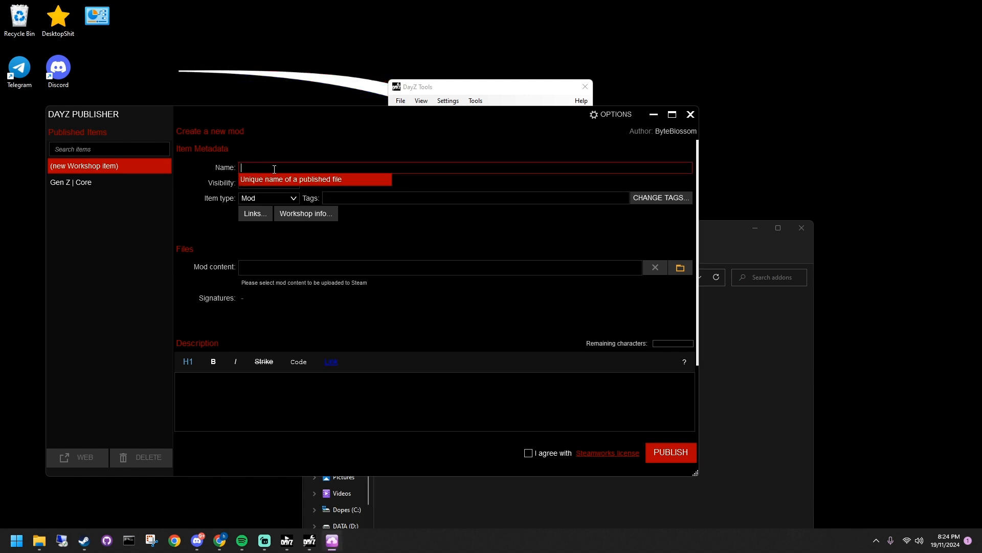
pyautogui.write('Youtube')
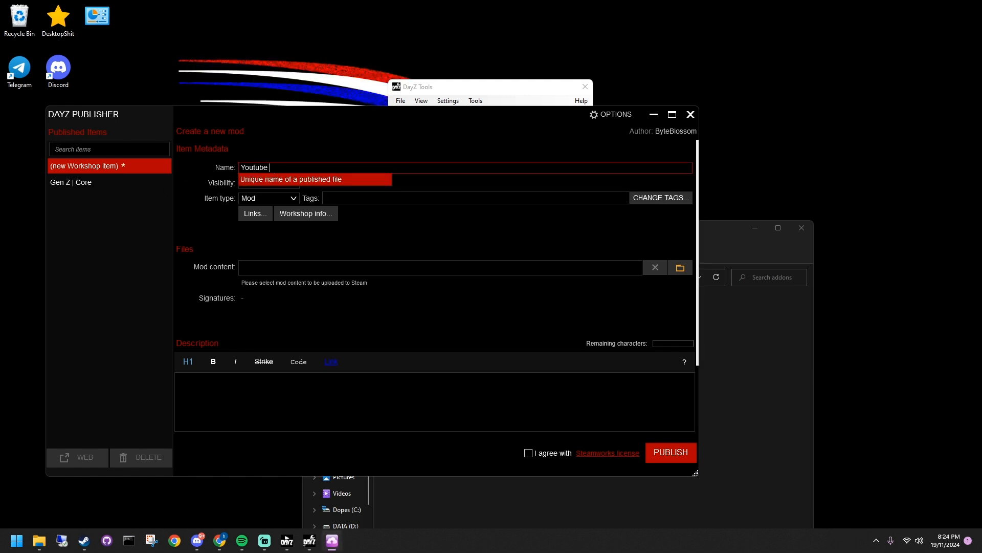
pyautogui.write('Video')
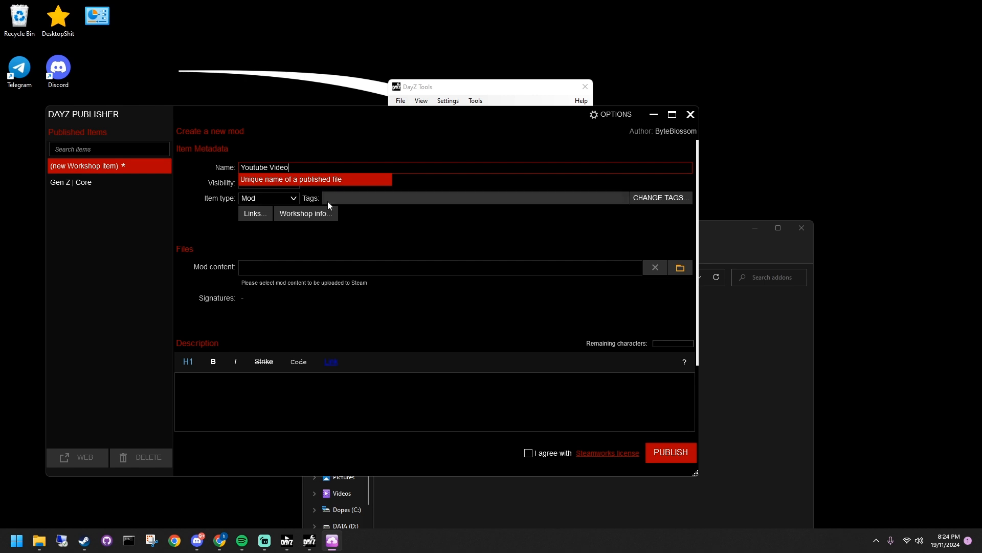
pyautogui.click(267, 182)
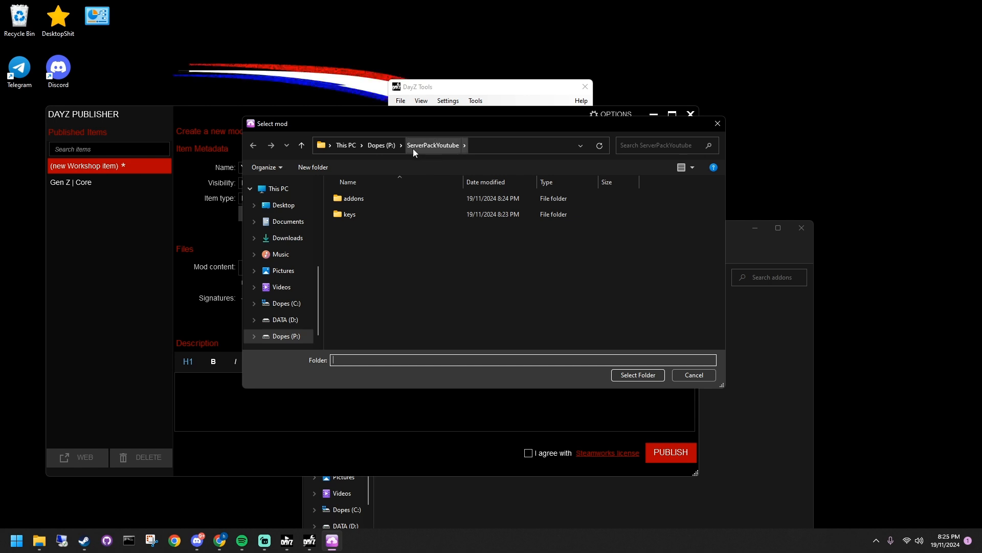
# Select P:\ServerpackYoutube as the Workshop item's mod content folder.
pyautogui.click(281, 336)
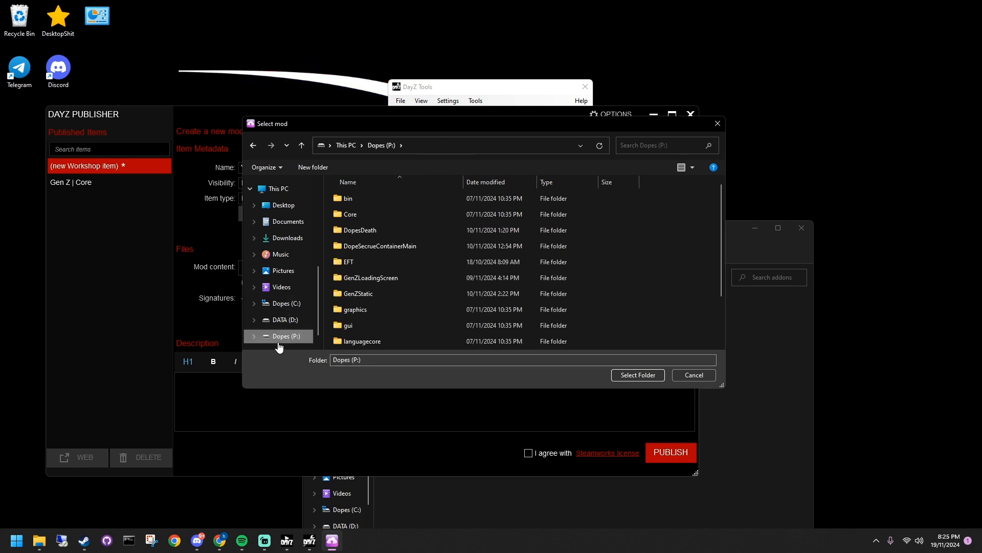
pyautogui.scroll(-3)
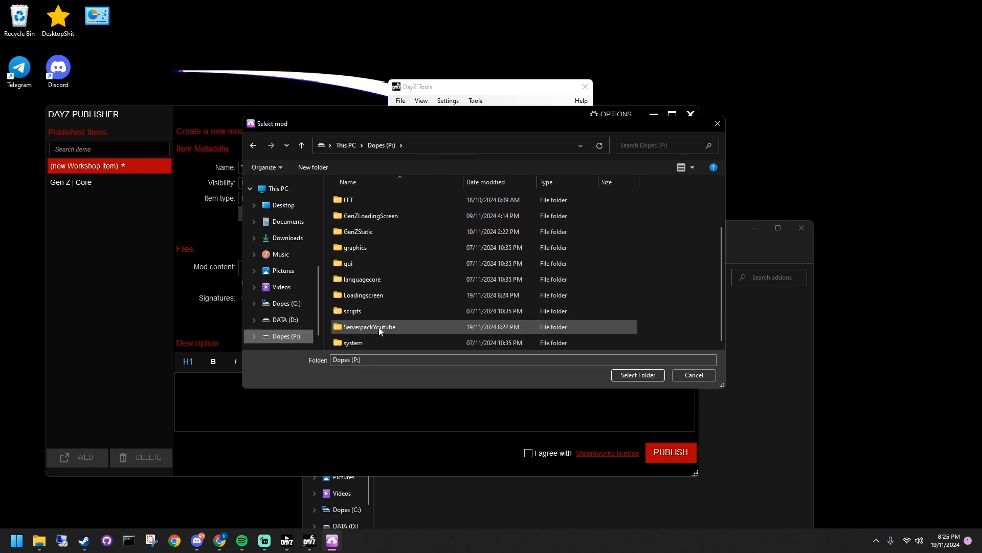
pyautogui.doubleClick(369, 327)
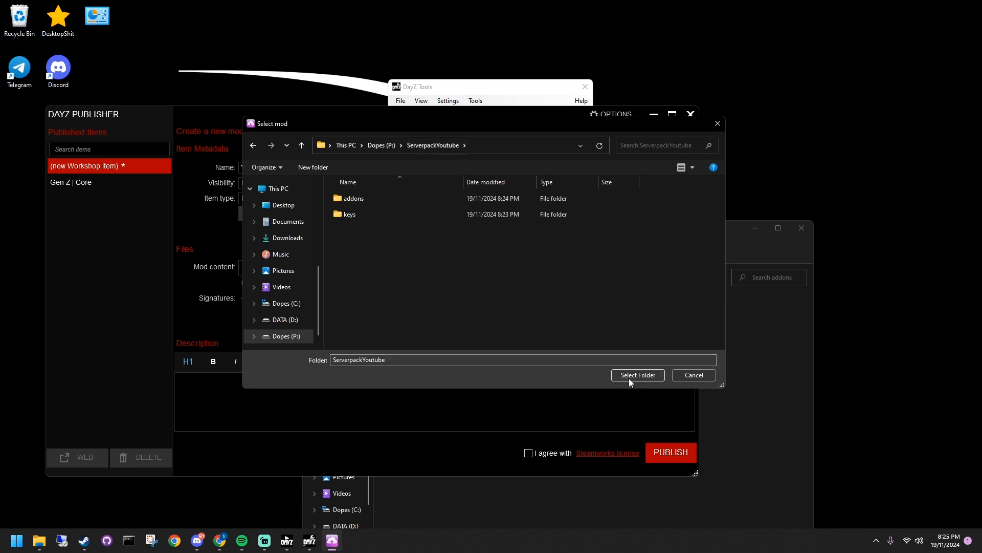
pyautogui.click(637, 375)
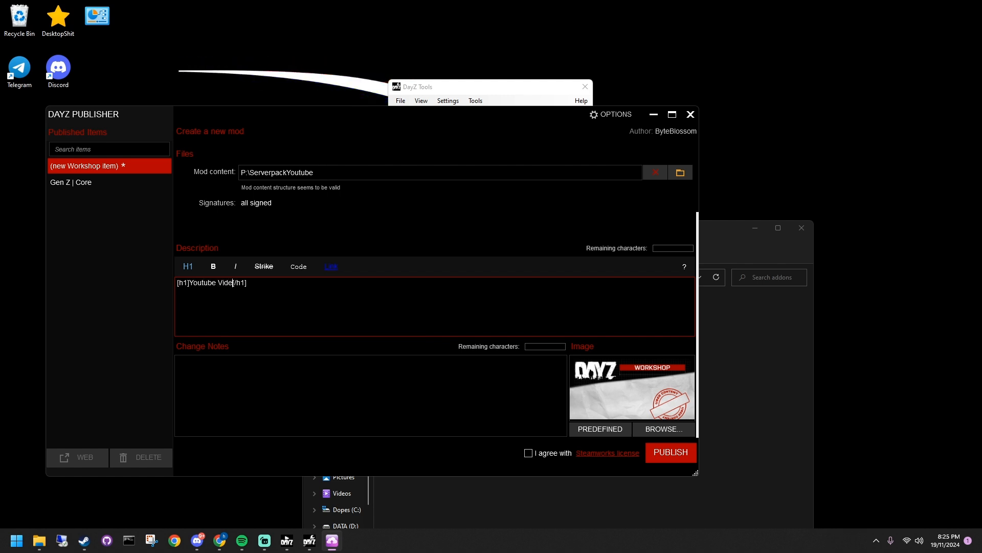
# Publish the mod with 'Initial' change notes and the license agreed, then dismiss the completion report.
pyautogui.click(300, 395)
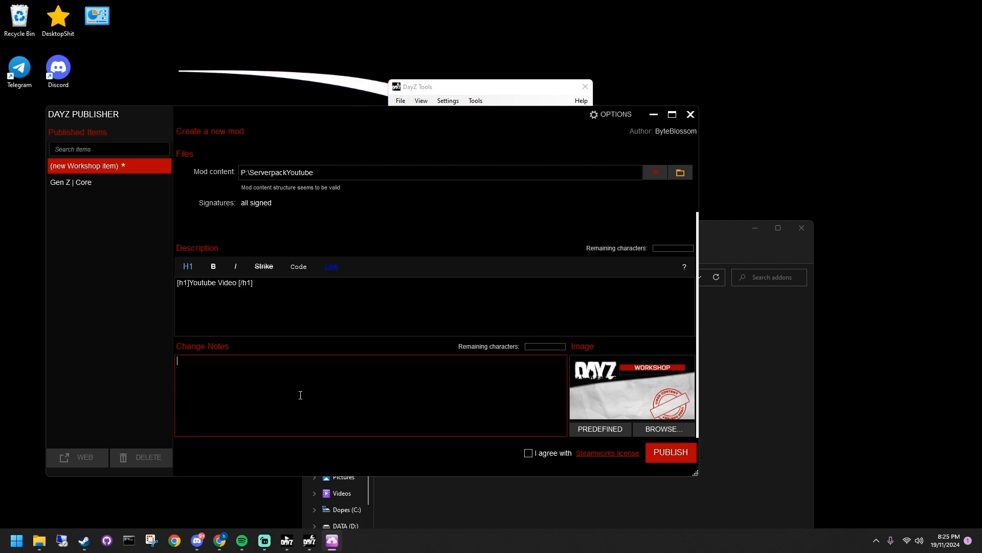
pyautogui.write('Initial')
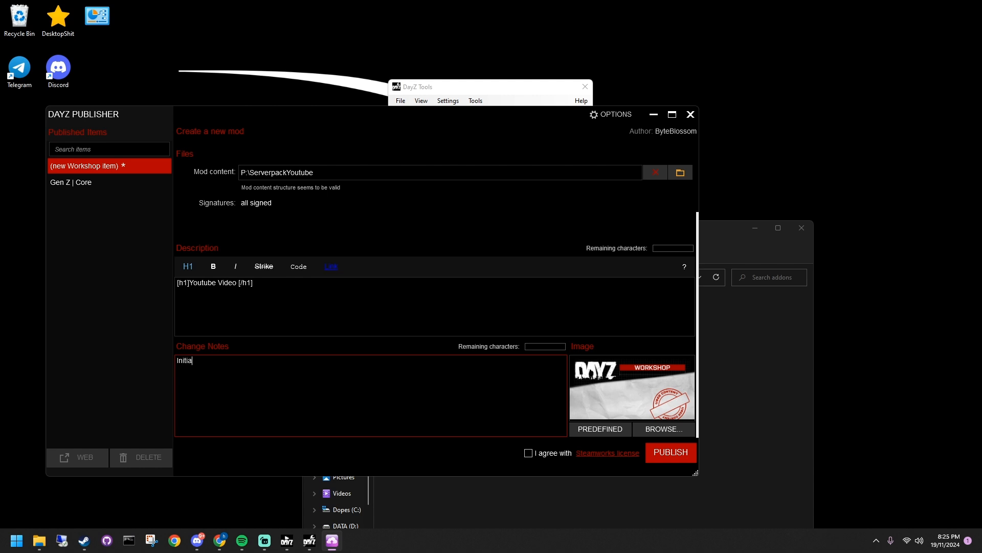
pyautogui.click(528, 452)
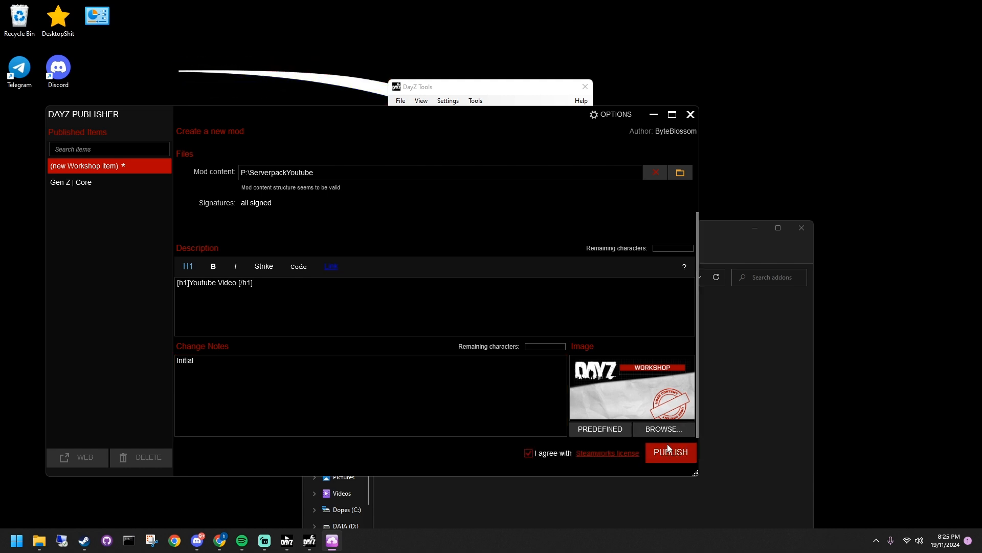
pyautogui.click(669, 452)
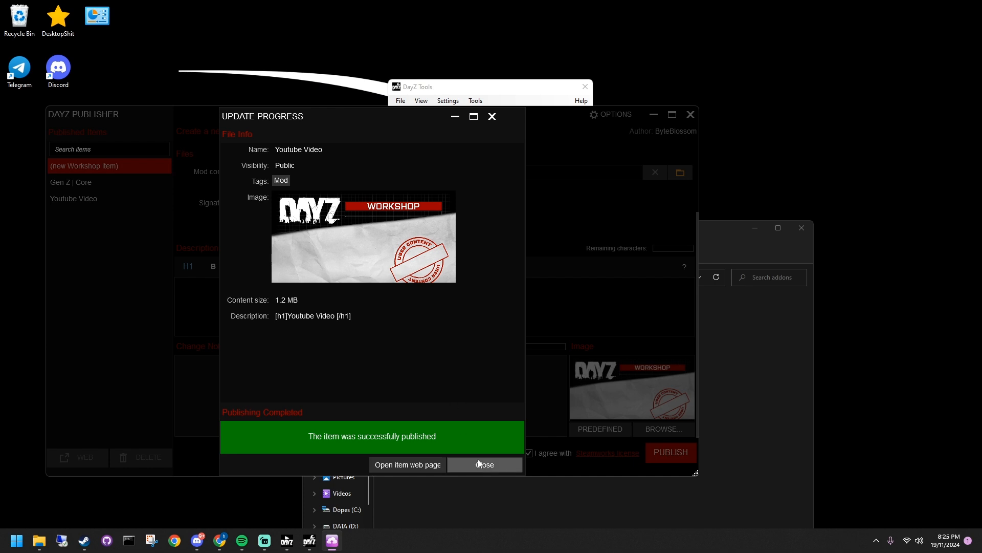
pyautogui.click(483, 465)
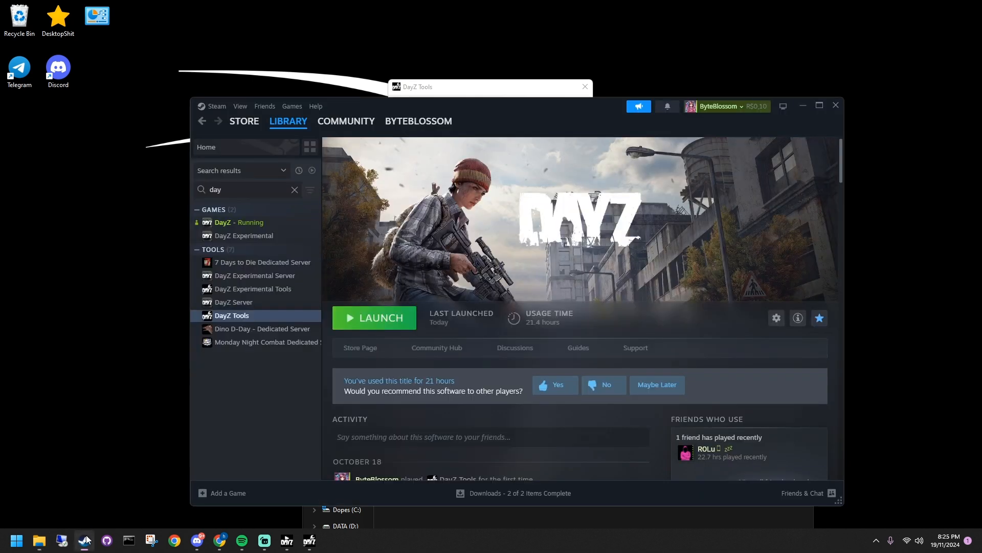
# Find 'Youtube Video' under your posted DayZ Workshop files and subscribe to it.
pyautogui.click(239, 222)
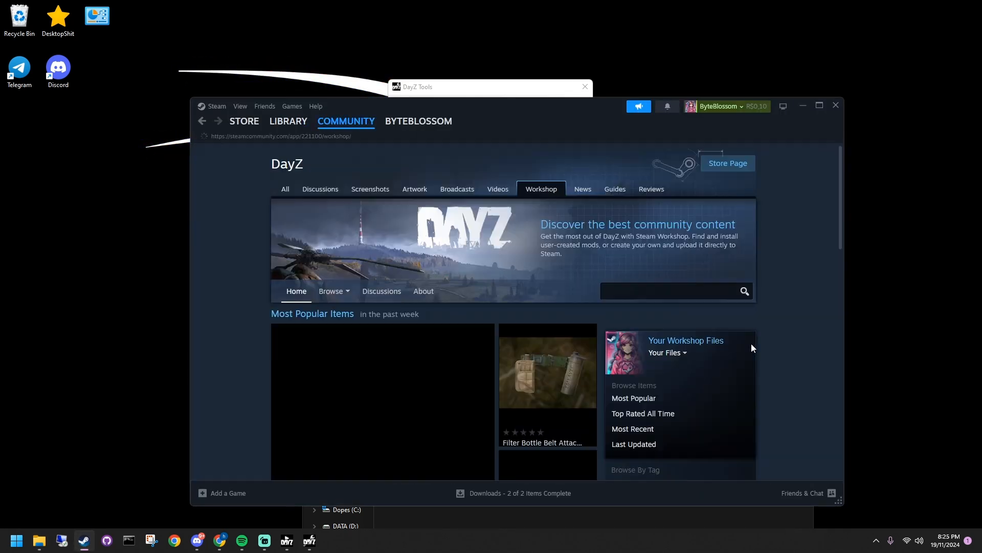
pyautogui.click(667, 352)
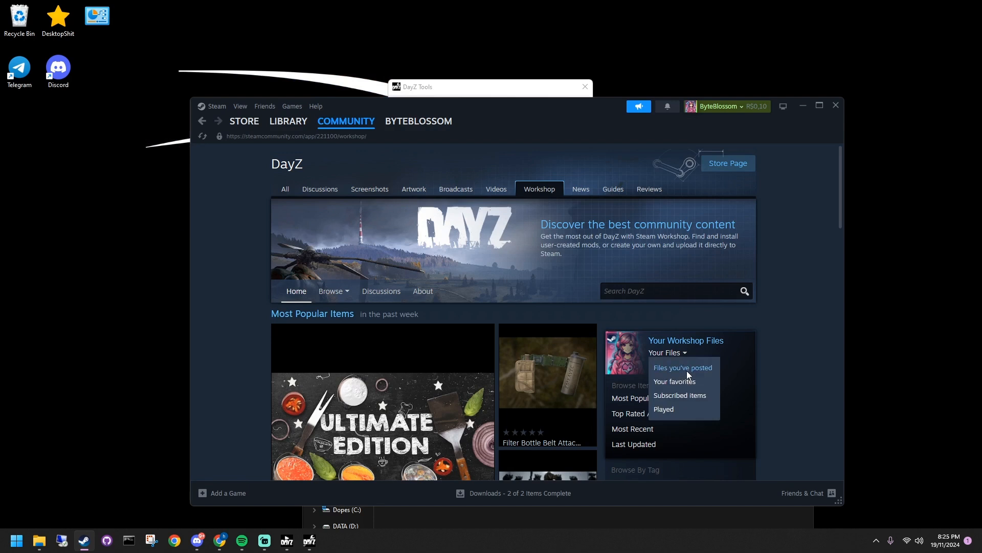
pyautogui.click(682, 367)
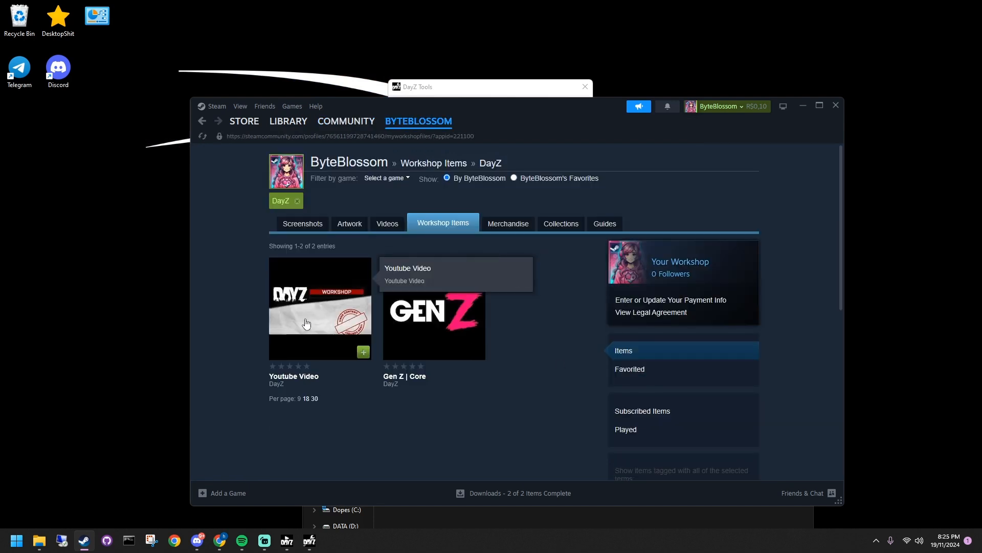
pyautogui.click(319, 307)
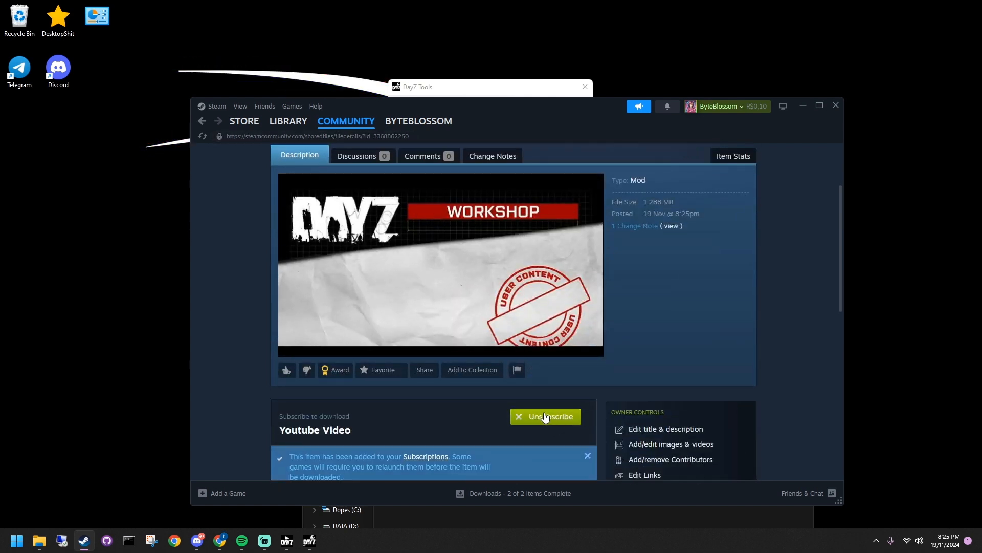
pyautogui.click(544, 417)
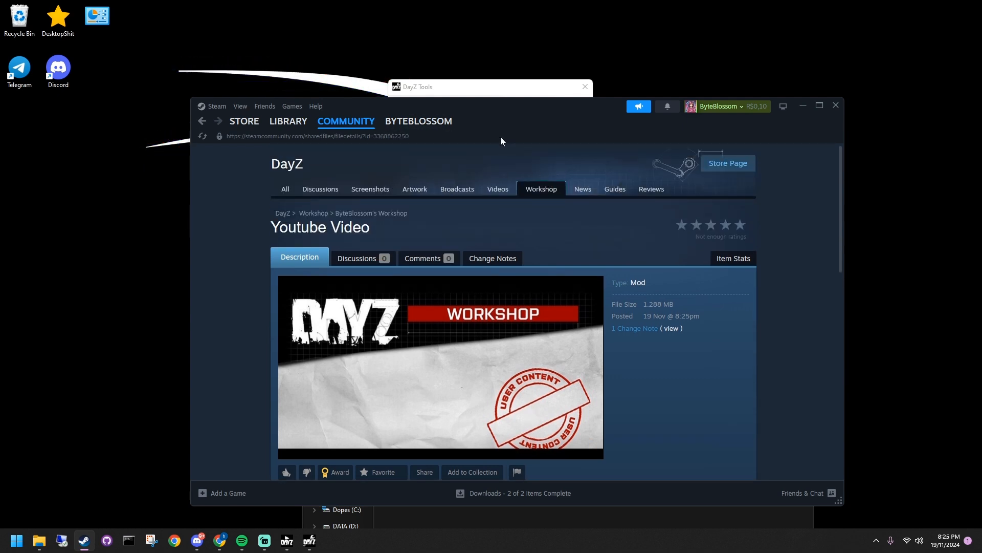
pyautogui.click(316, 136)
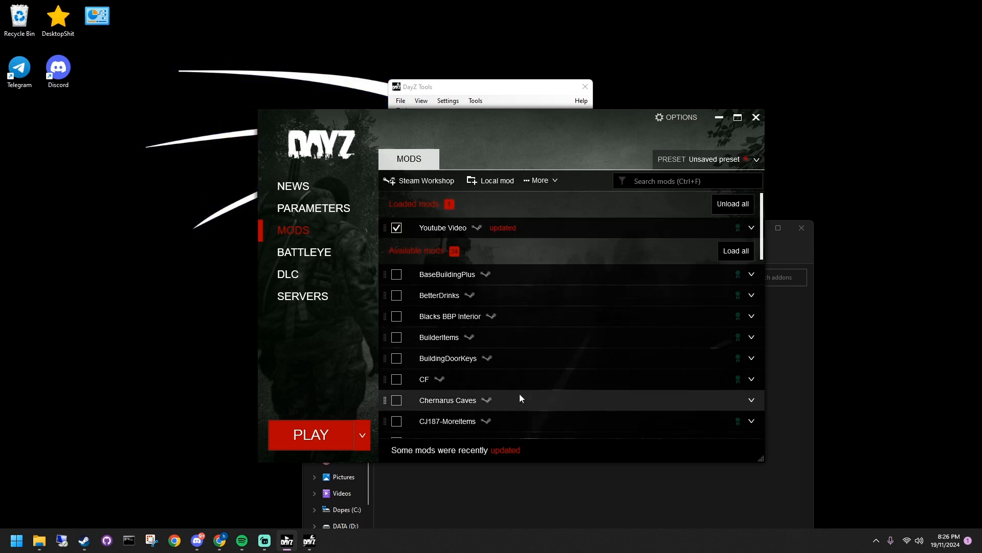
pyautogui.click(750, 227)
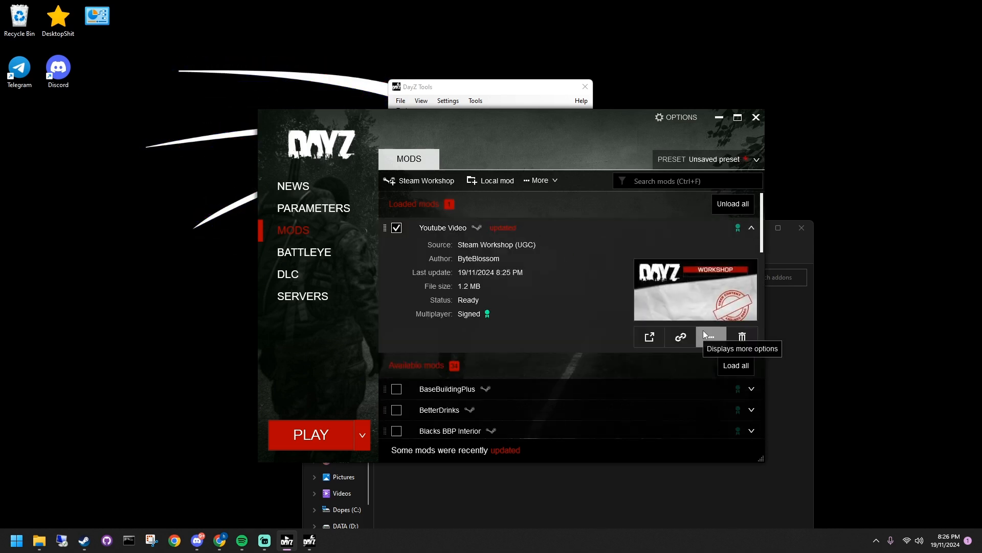
pyautogui.click(711, 337)
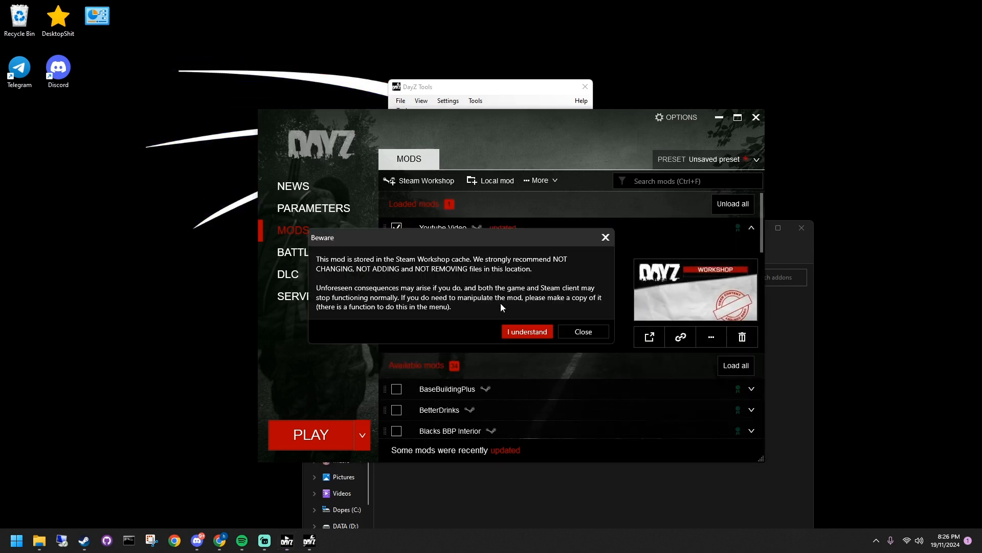
pyautogui.click(526, 331)
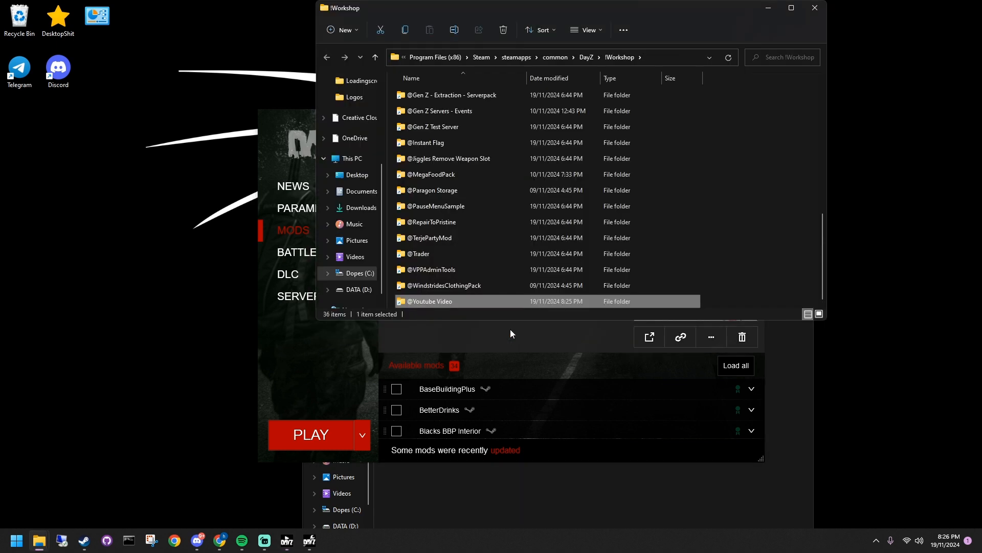
pyautogui.doubleClick(431, 301)
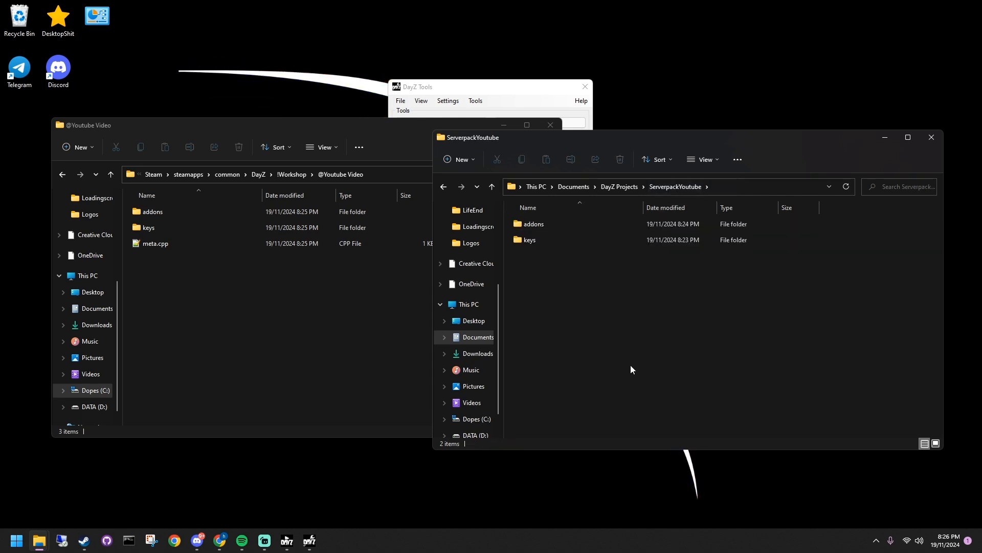
pyautogui.click(156, 243)
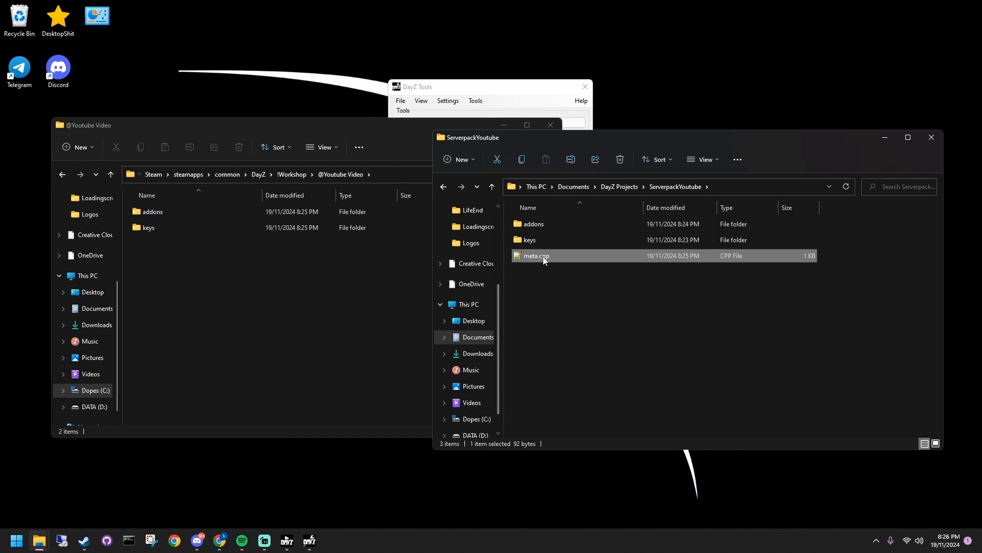
pyautogui.doubleClick(535, 256)
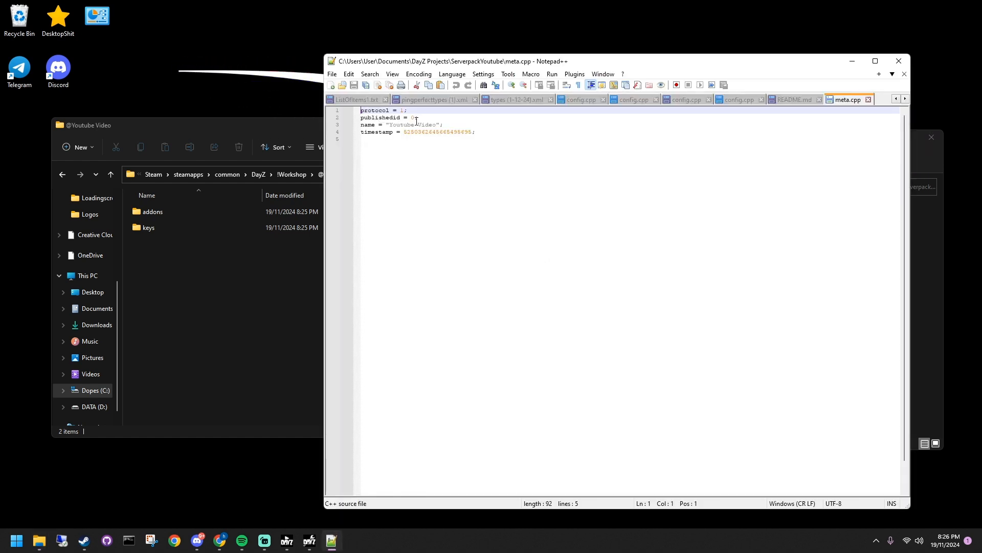
pyautogui.write('https://steamcommunity.com/sharedfiles/filedetails/?id=3368862250')
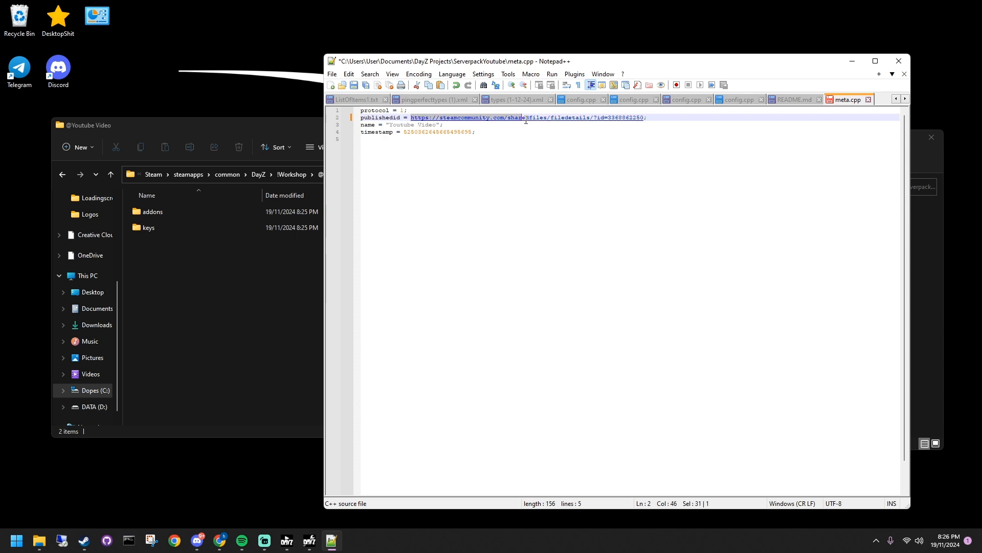
pyautogui.write('3368862250;')
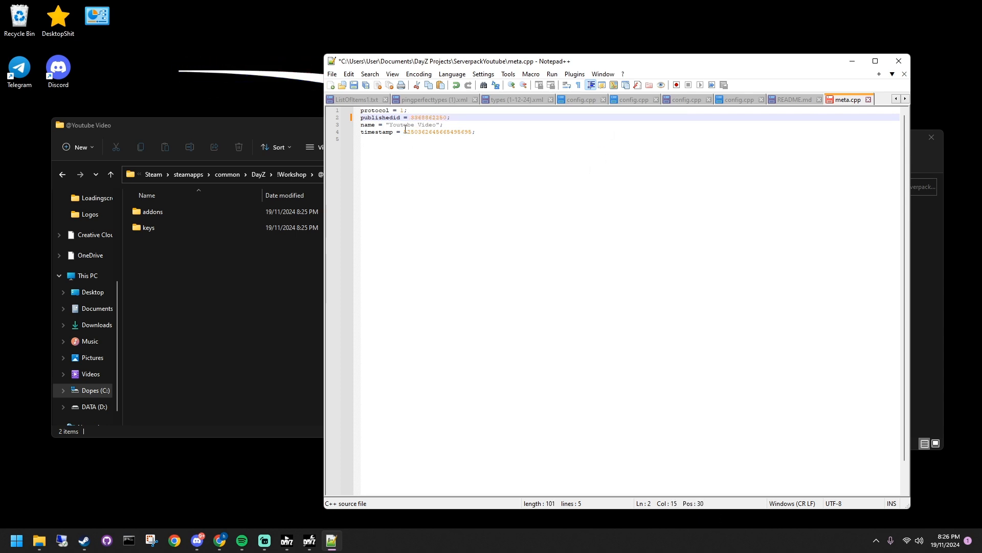
pyautogui.click(356, 85)
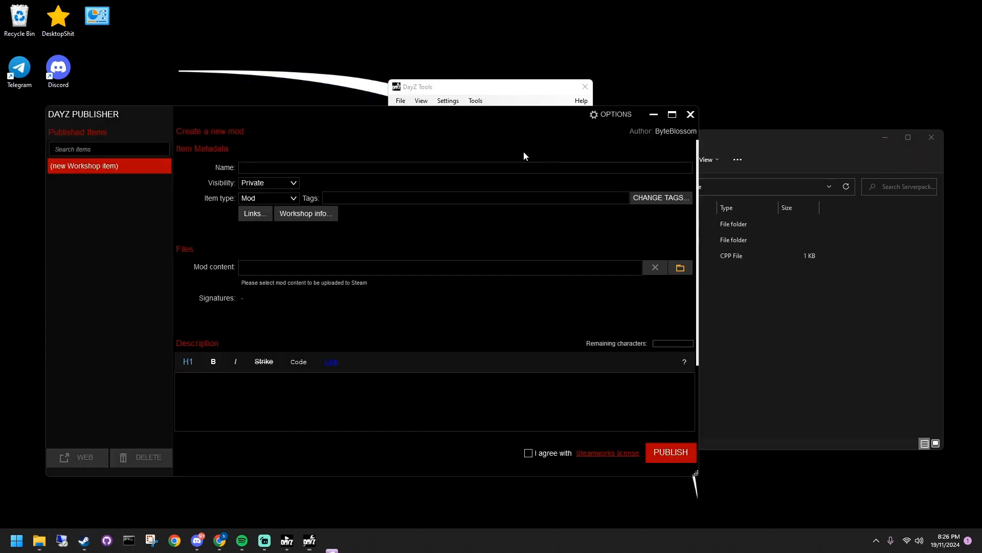
# Load the published Youtube Video item and re-select ServerpackYoutube as its mod content.
pyautogui.click(73, 199)
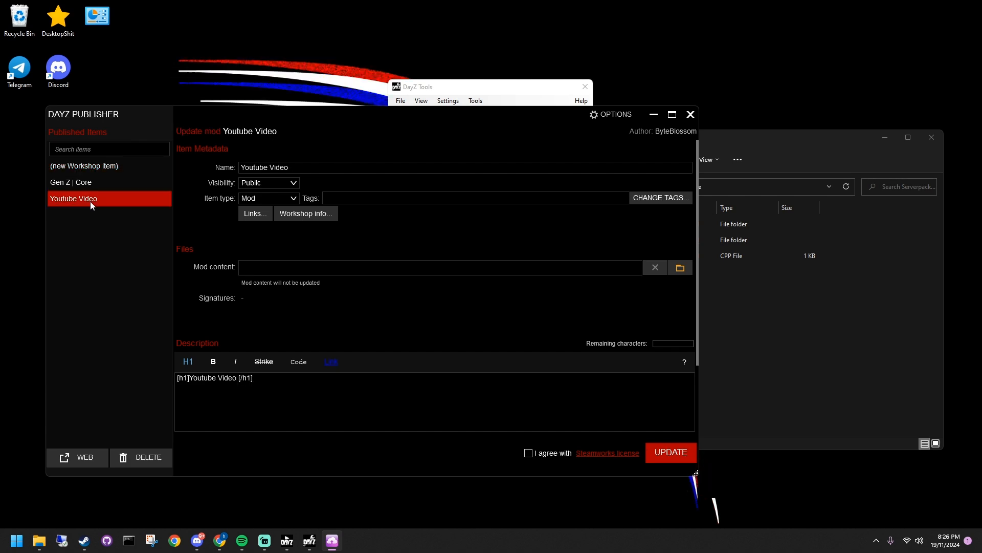
pyautogui.click(679, 267)
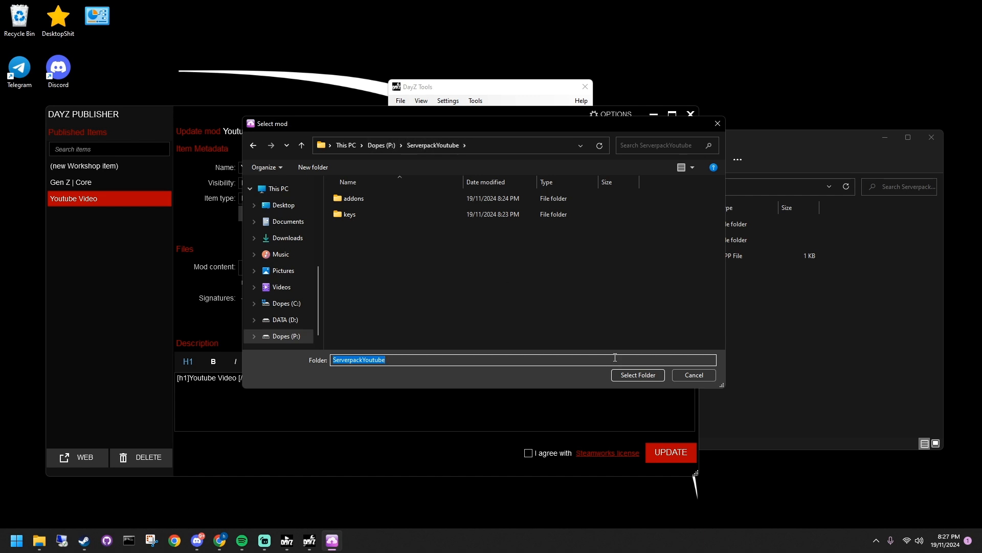
pyautogui.click(636, 375)
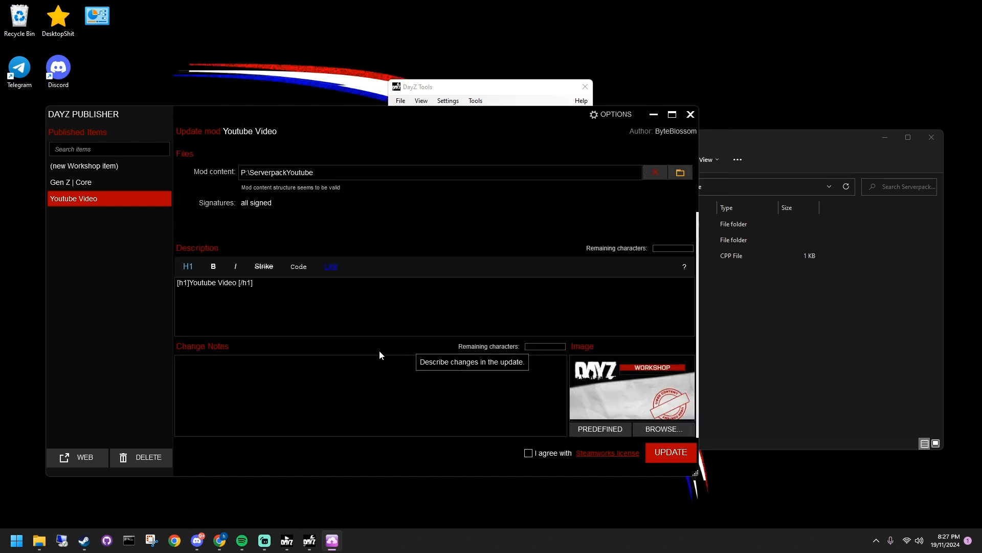
# Send the update with change notes 'Meta Added' and the Steamworks license agreed.
pyautogui.write('Met')
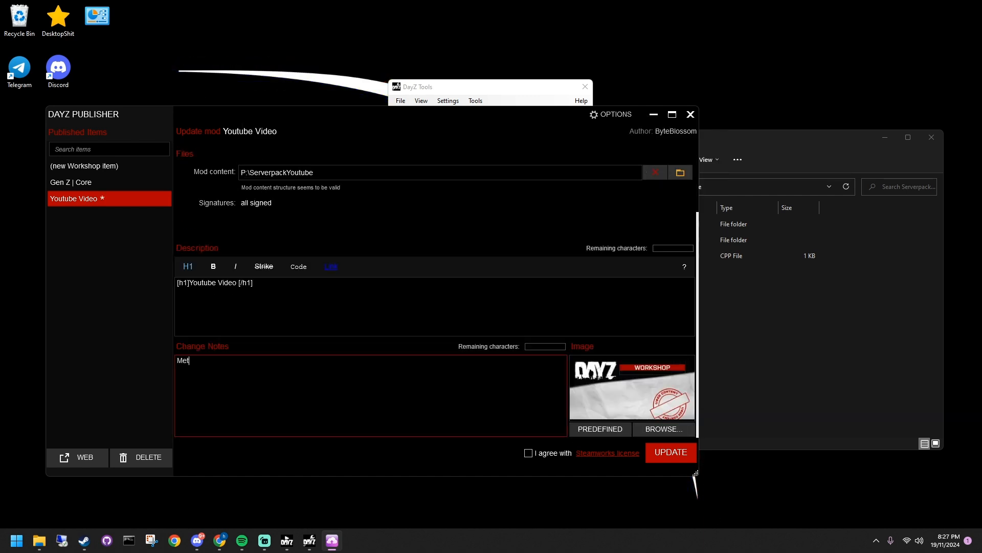
pyautogui.write('a Added')
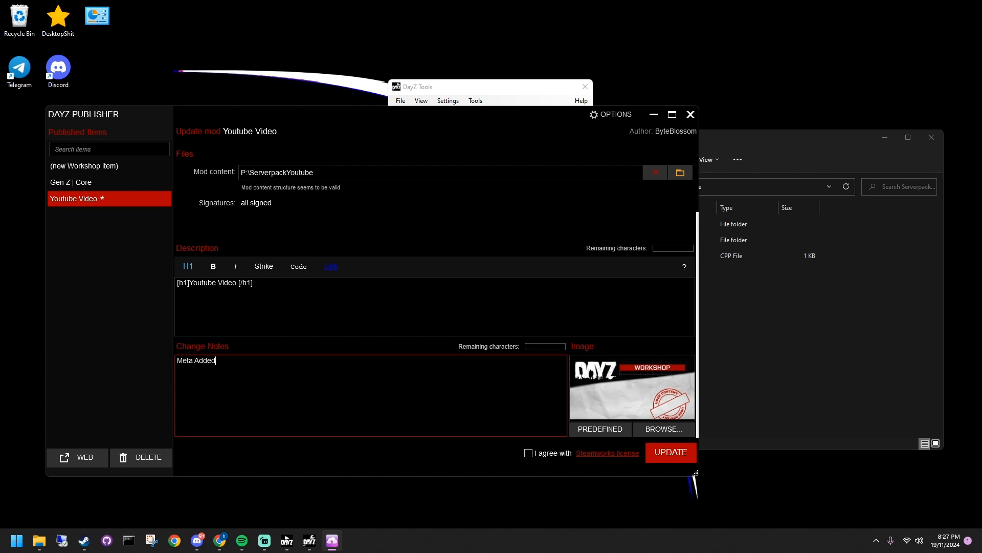
pyautogui.click(528, 453)
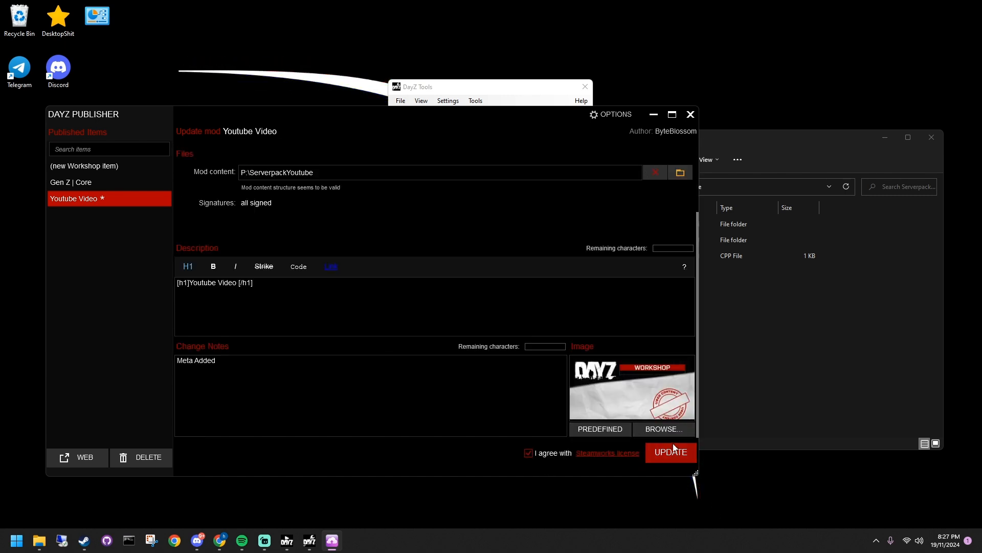
pyautogui.click(669, 451)
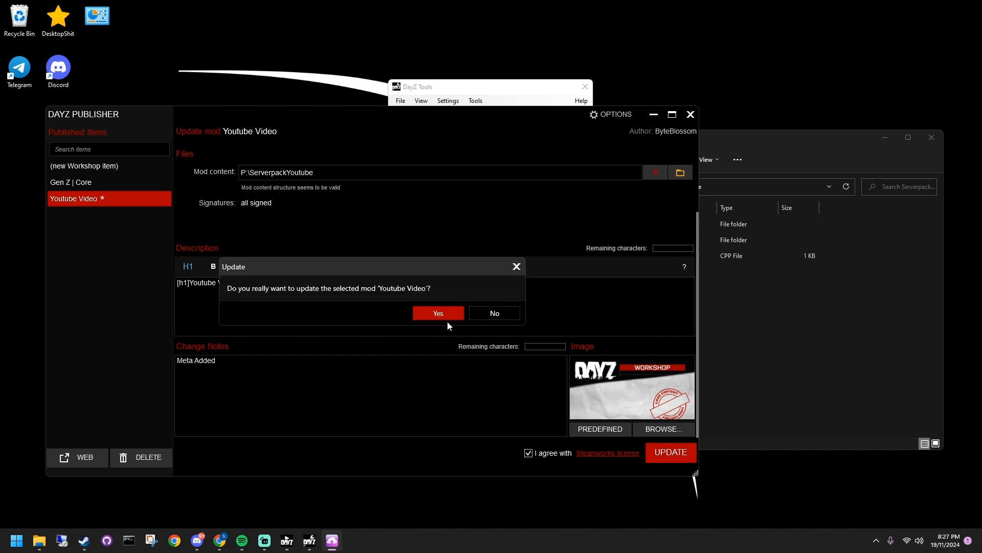
pyautogui.click(438, 313)
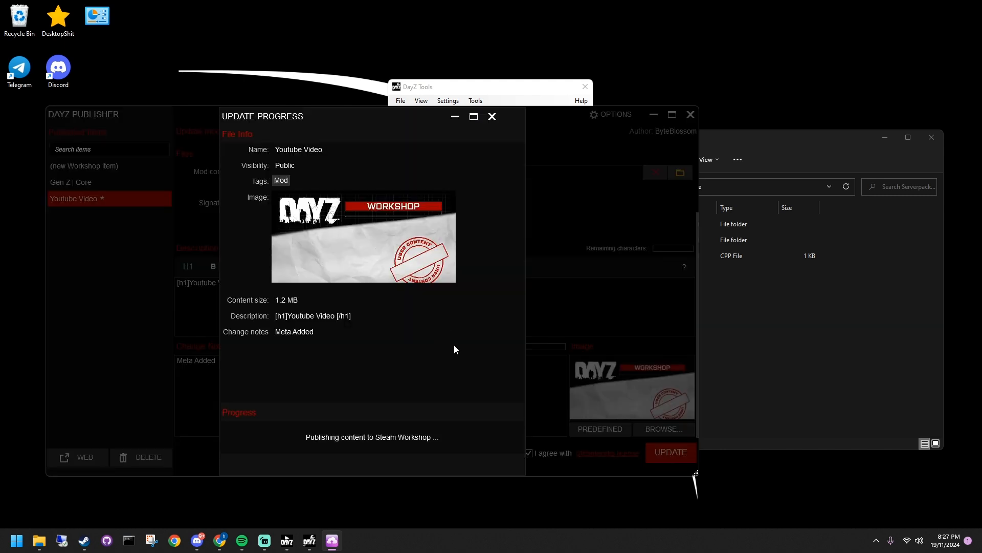